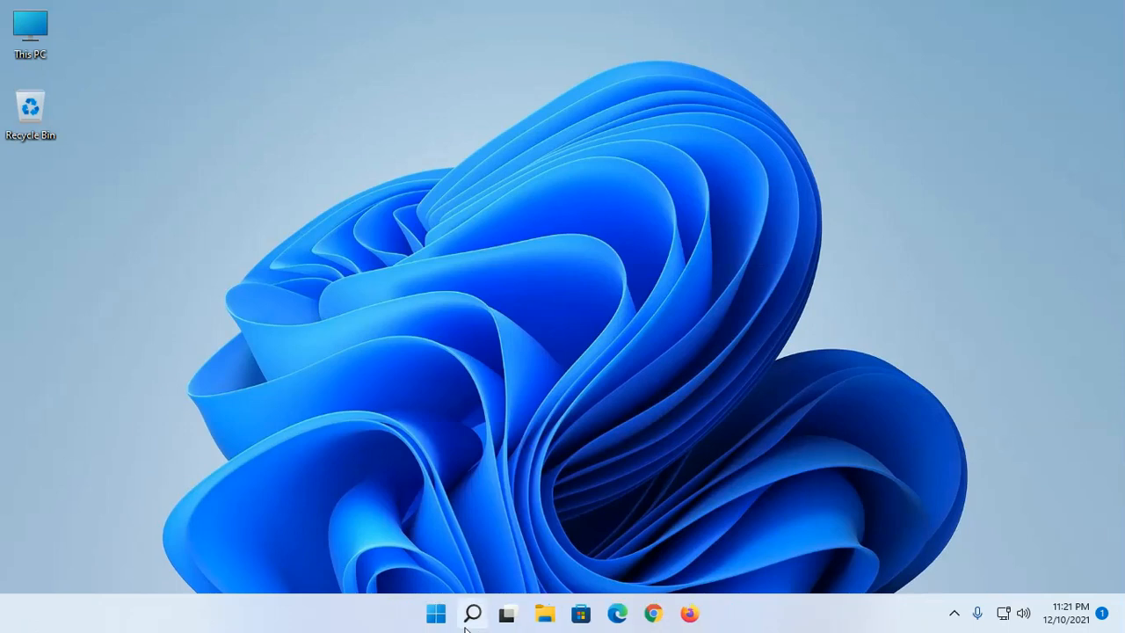
Step: Stop the MySQL service from the Windows Services list
{"action": "left_click", "coordinate": [473, 612]}
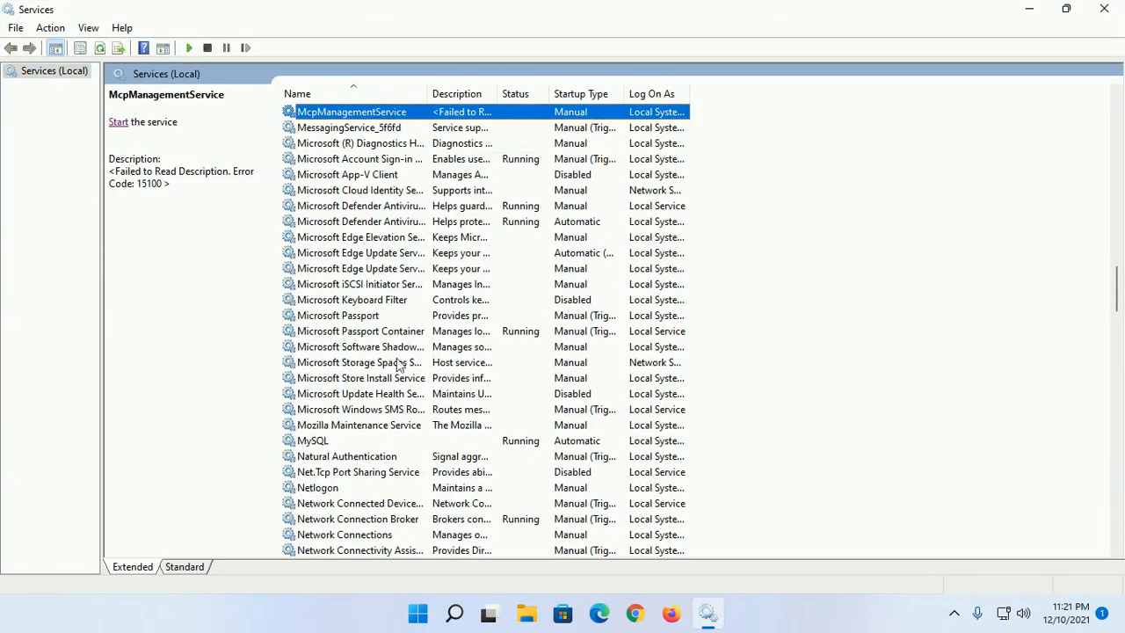
{"action": "left_click", "coordinate": [313, 440]}
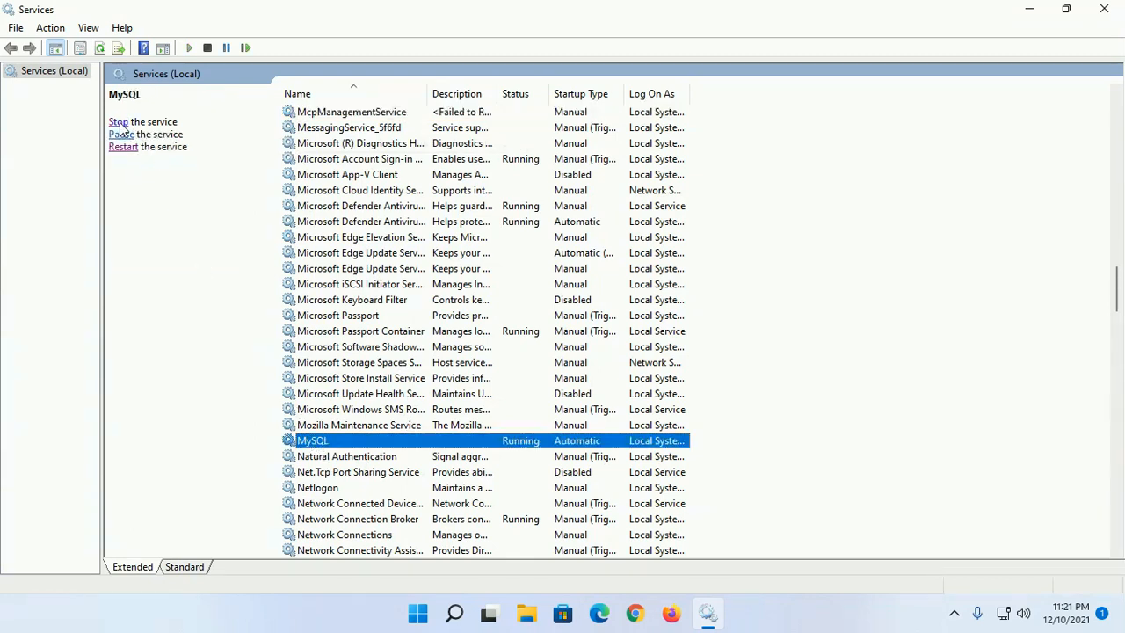
{"action": "left_click", "coordinate": [117, 121]}
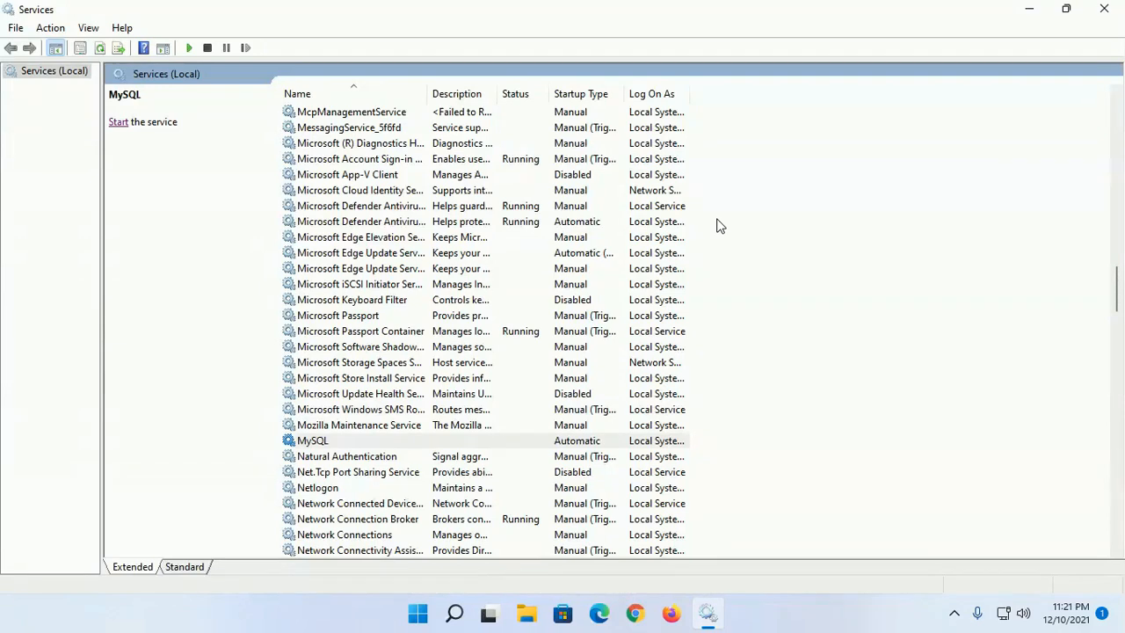
{"action": "mouse_move", "coordinate": [1054, 116]}
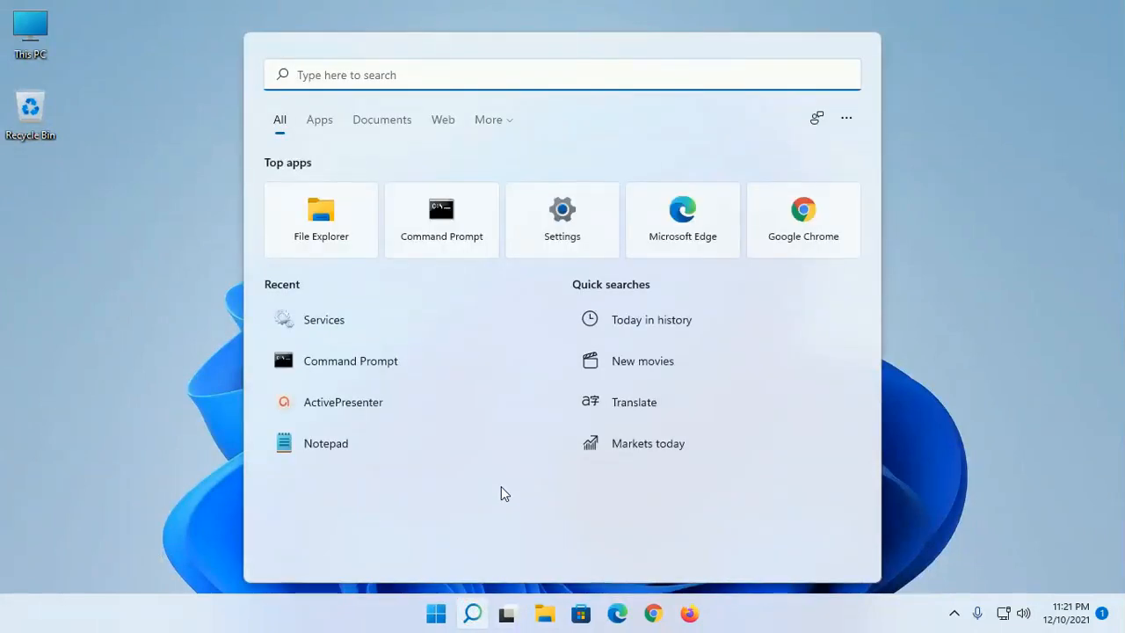
{"action": "mouse_move", "coordinate": [441, 220]}
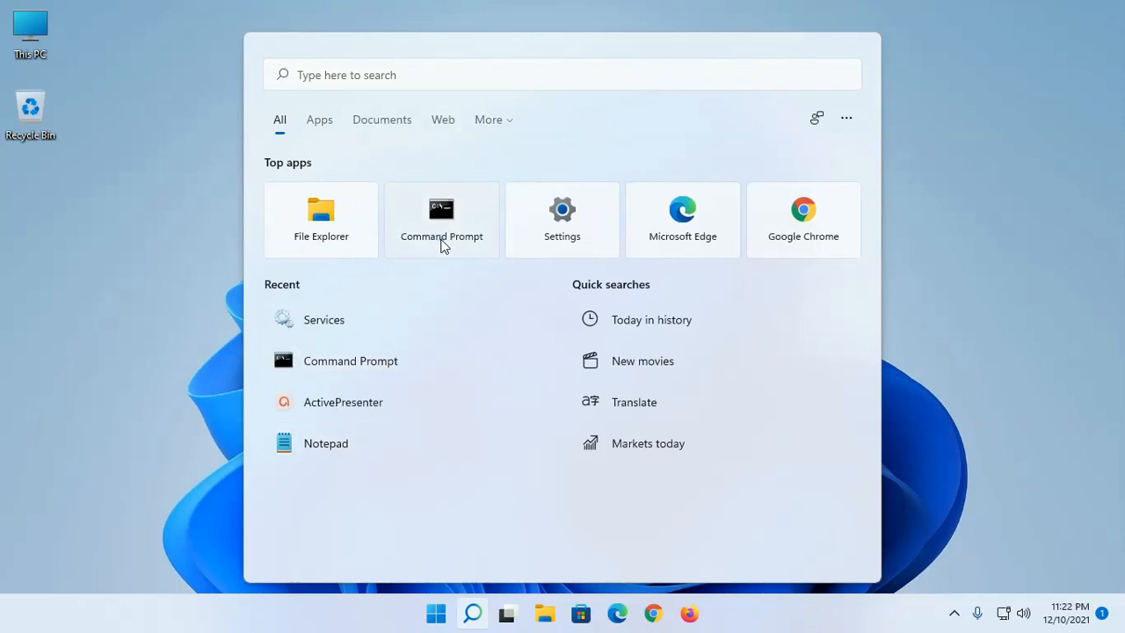
Step: Launch Command Prompt as administrator from the Start menu
{"action": "right_click", "coordinate": [442, 211]}
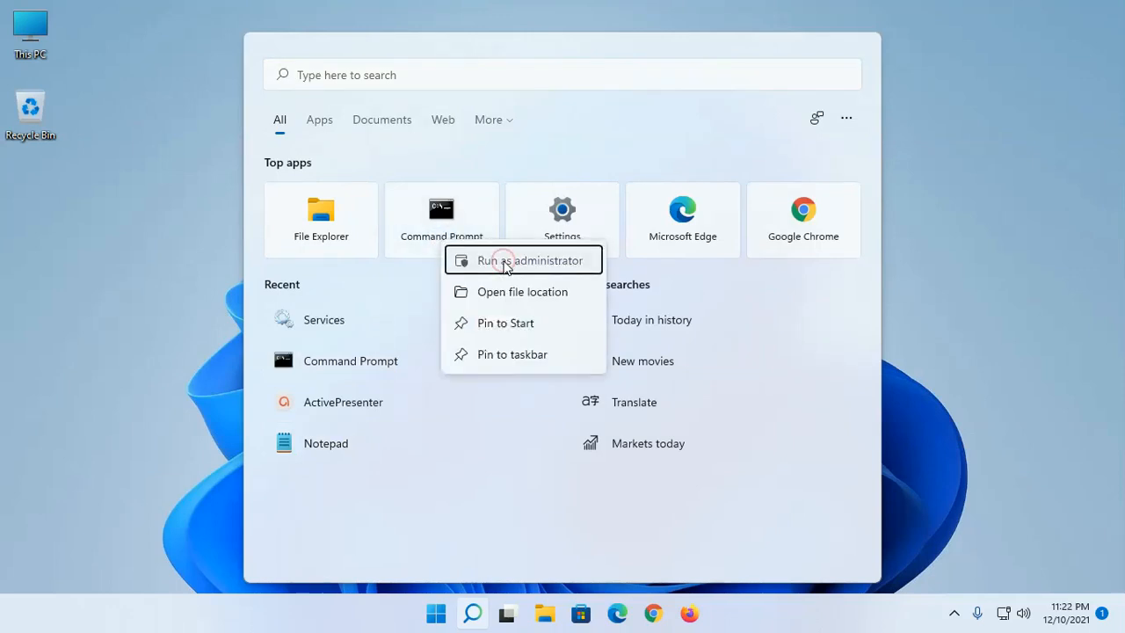
{"action": "left_click", "coordinate": [523, 260]}
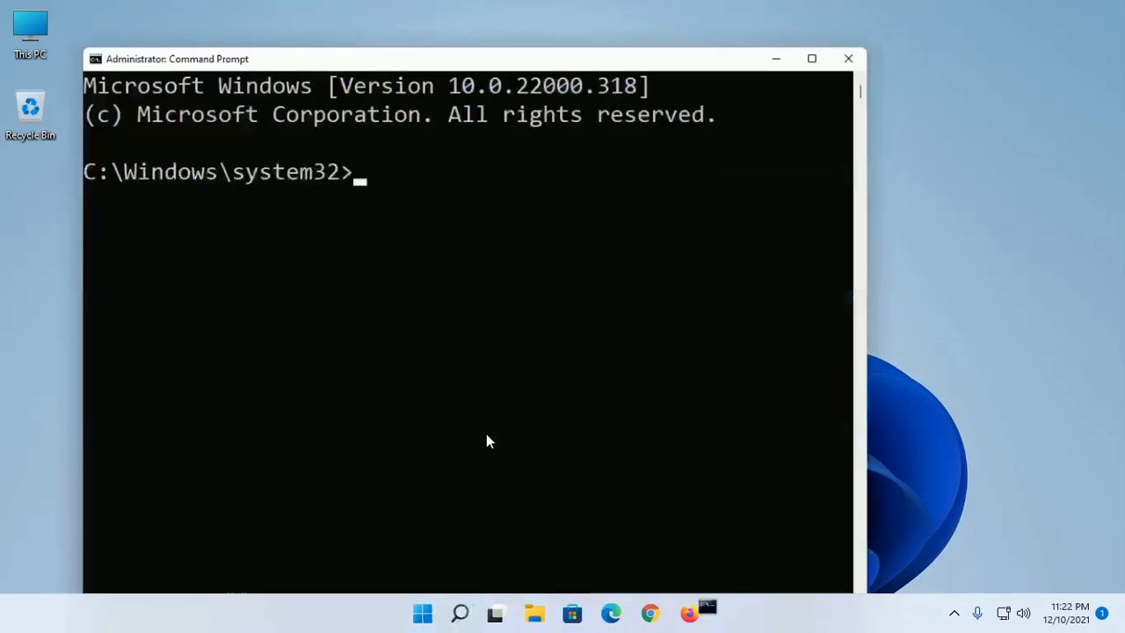
Step: Maximize Command Prompt and move up to the root of drive C with cd .
{"action": "left_click", "coordinate": [813, 58]}
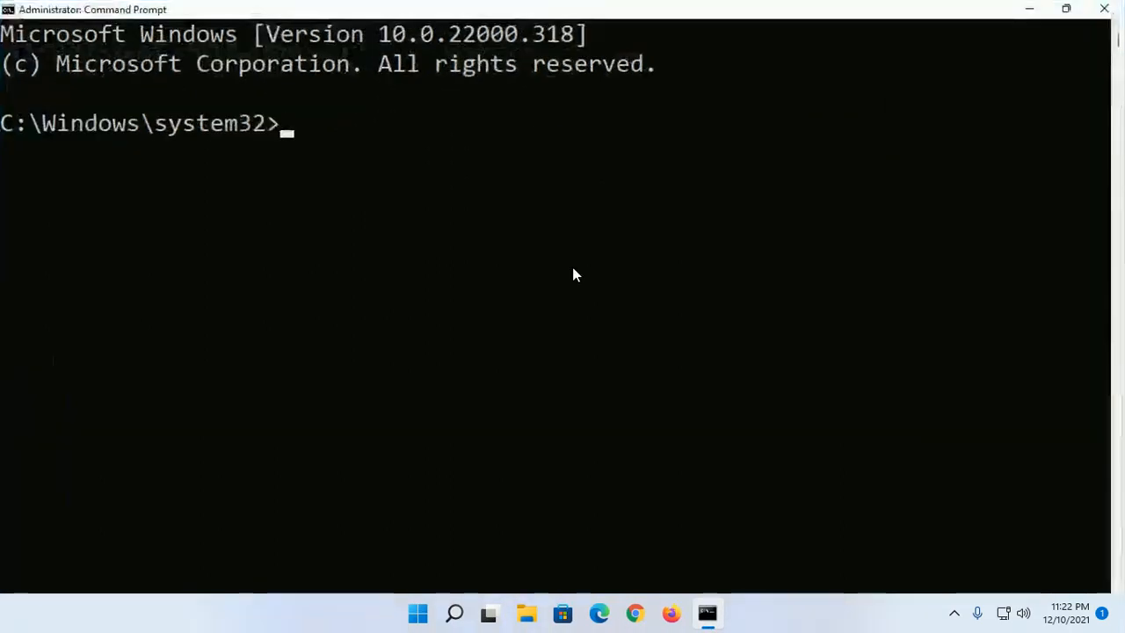
{"action": "type", "text": "cd .."}
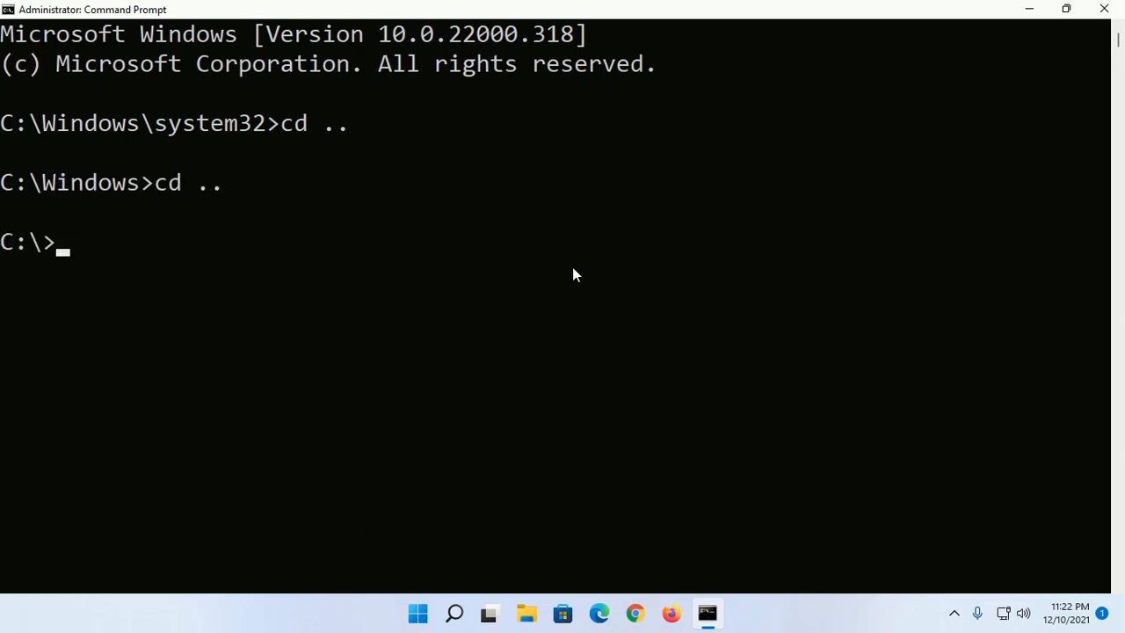
Step: Create a new empty mysql-init.txt in C:\ by running notepad mysql-init.txt and confirming
{"action": "type", "text": "notep"}
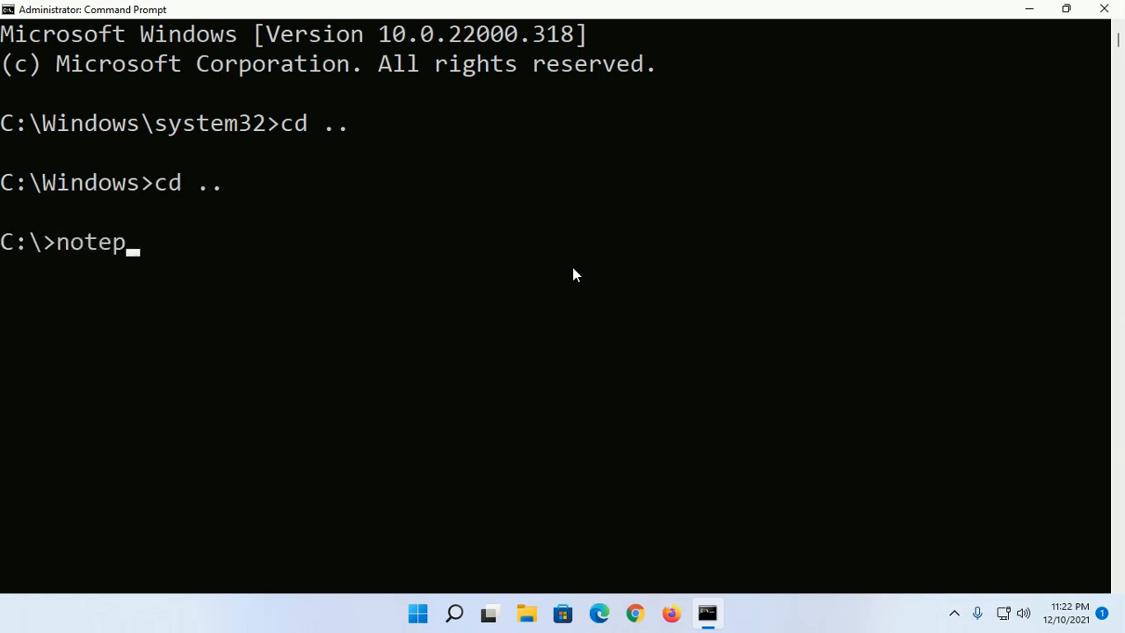
{"action": "type", "text": "ad"}
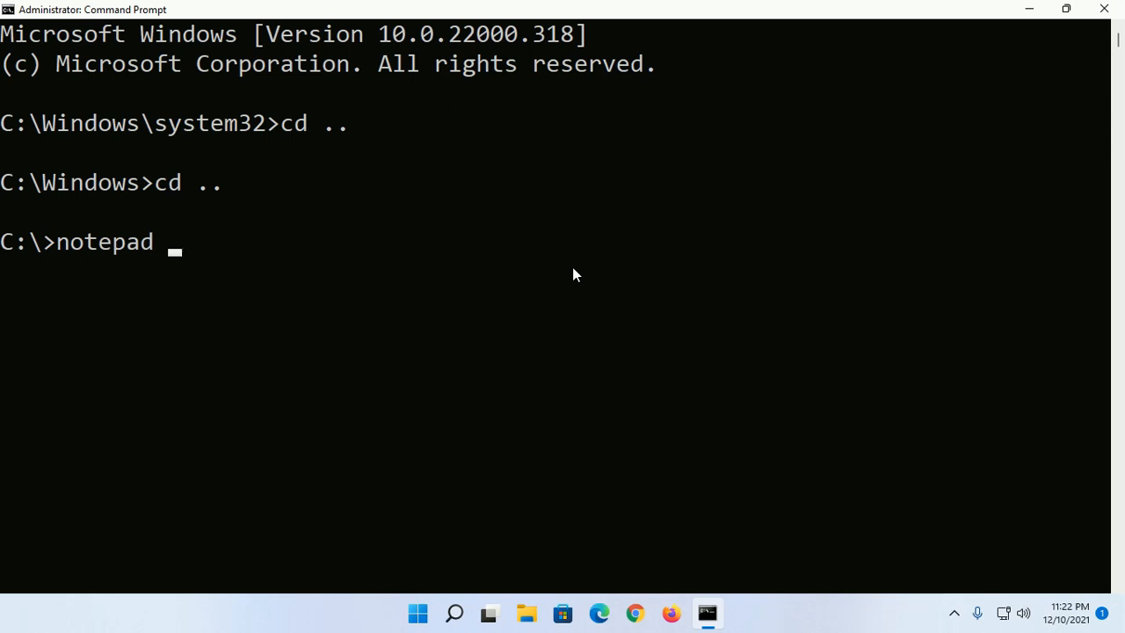
{"action": "type", "text": "my"}
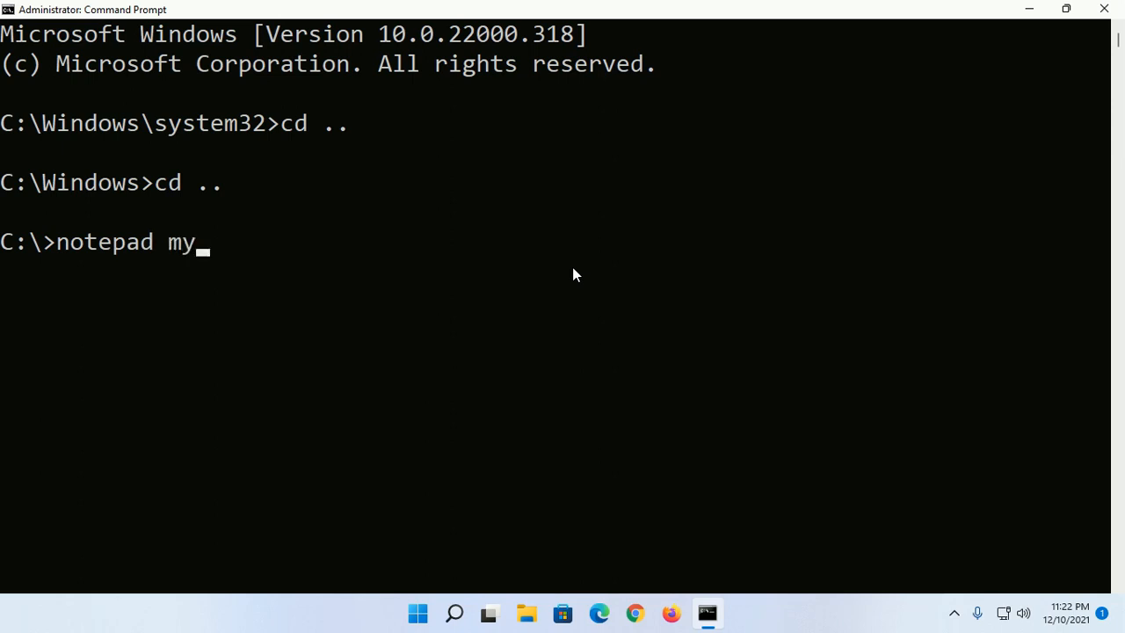
{"action": "type", "text": "sq"}
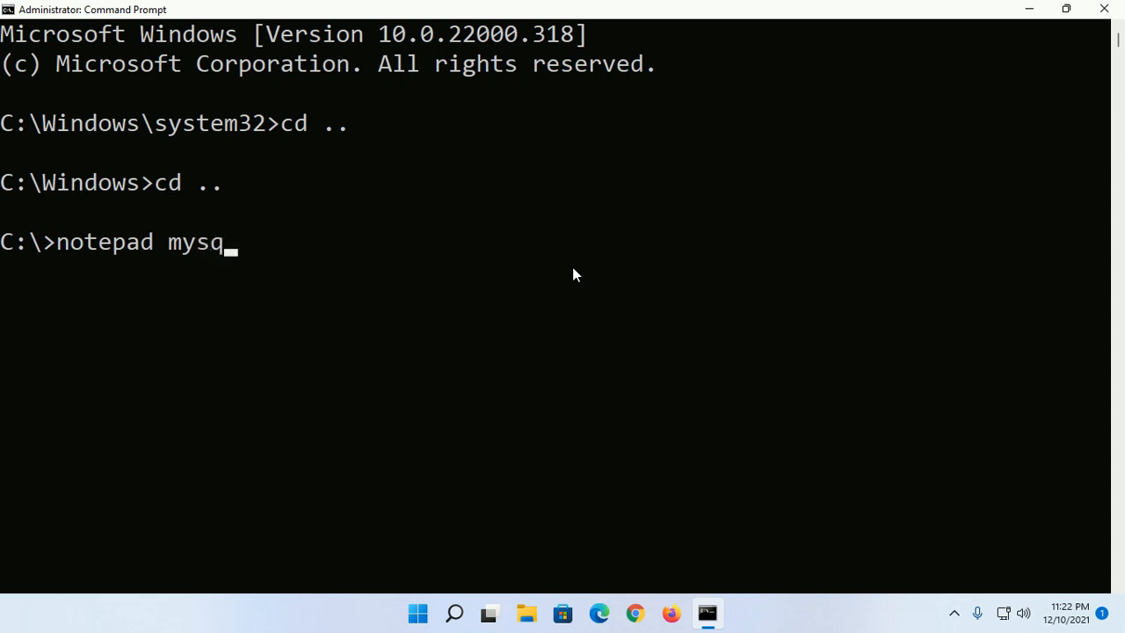
{"action": "type", "text": "l-"}
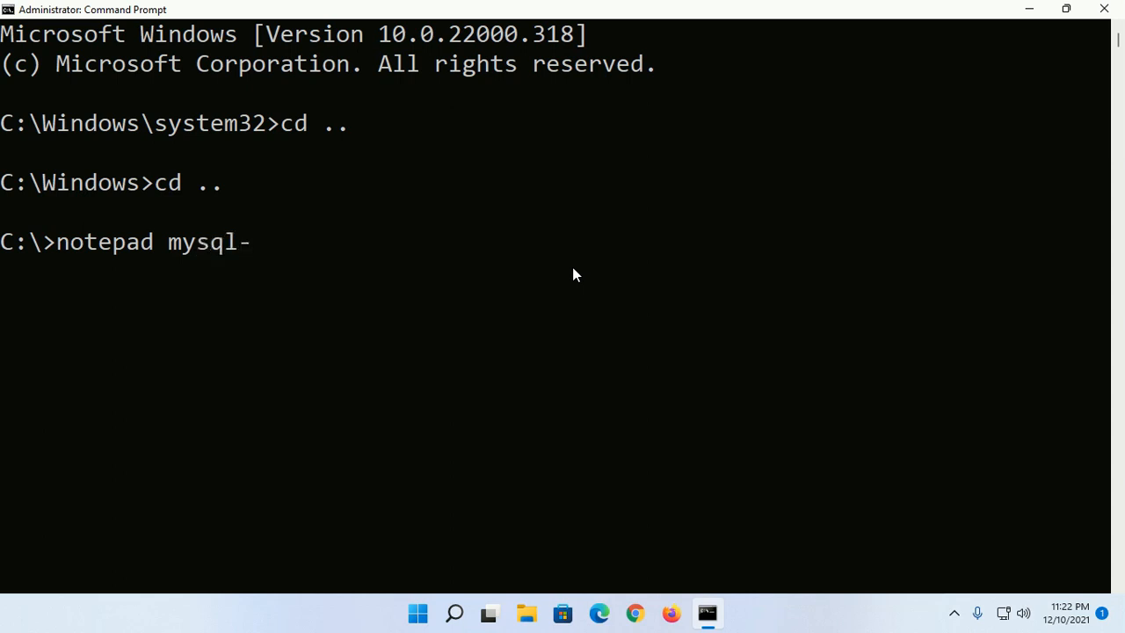
{"action": "type", "text": "i"}
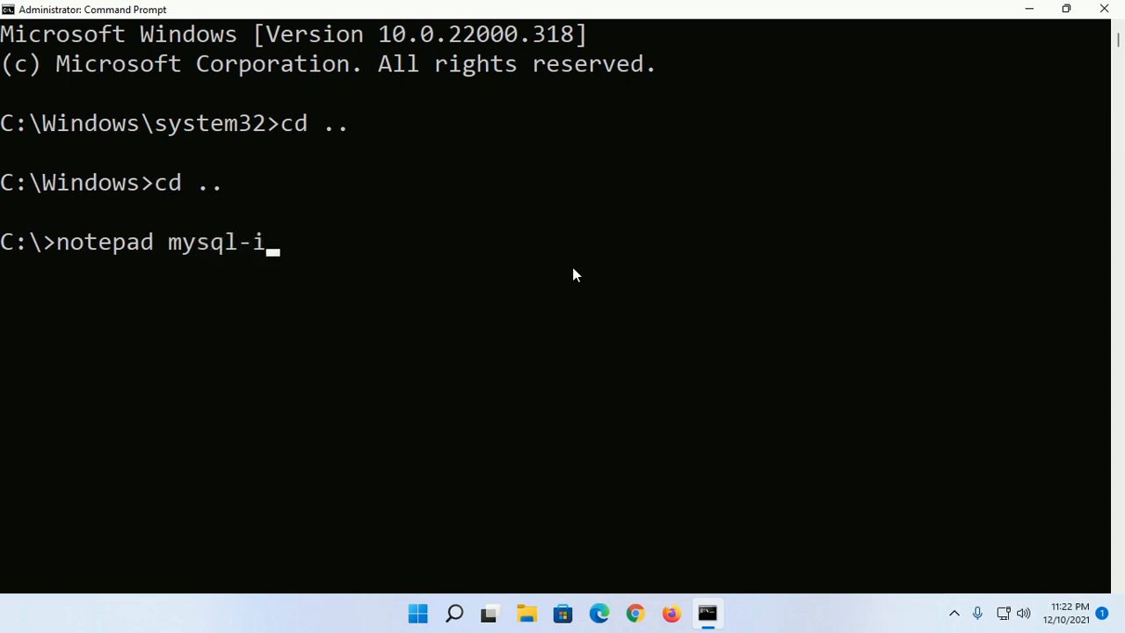
{"action": "type", "text": "nit.t"}
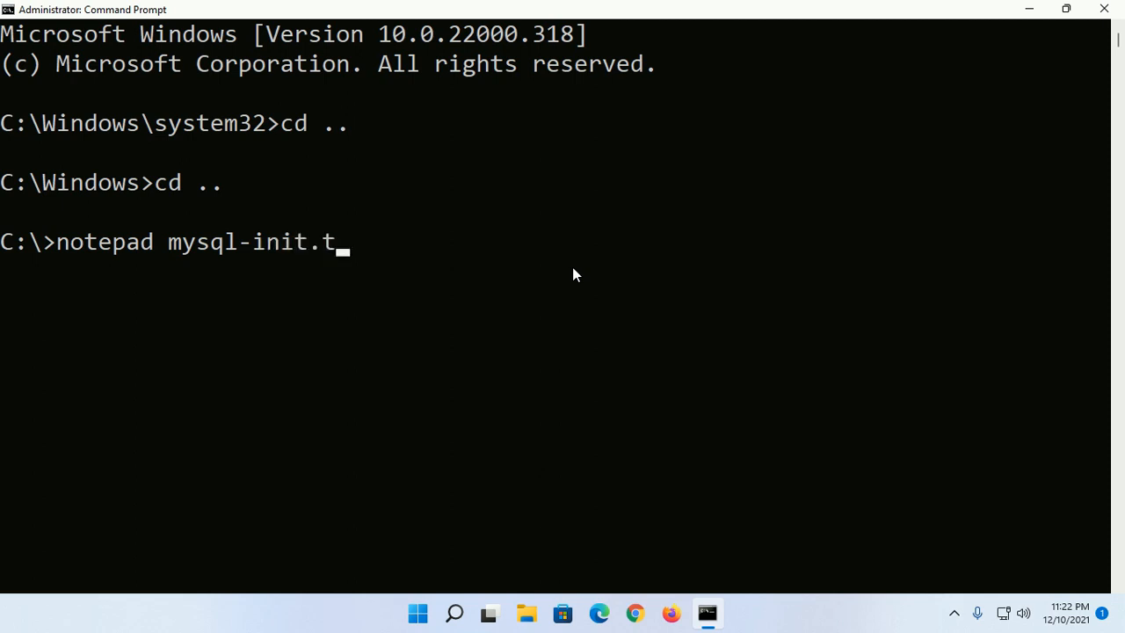
{"action": "key", "text": "enter"}
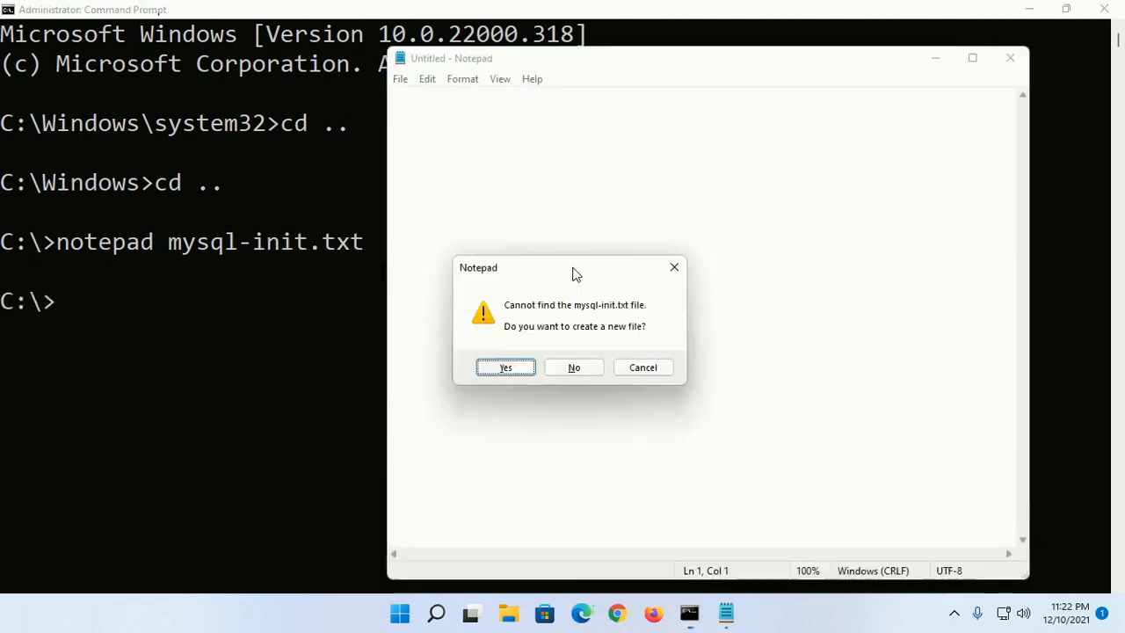
{"action": "left_click", "coordinate": [504, 367]}
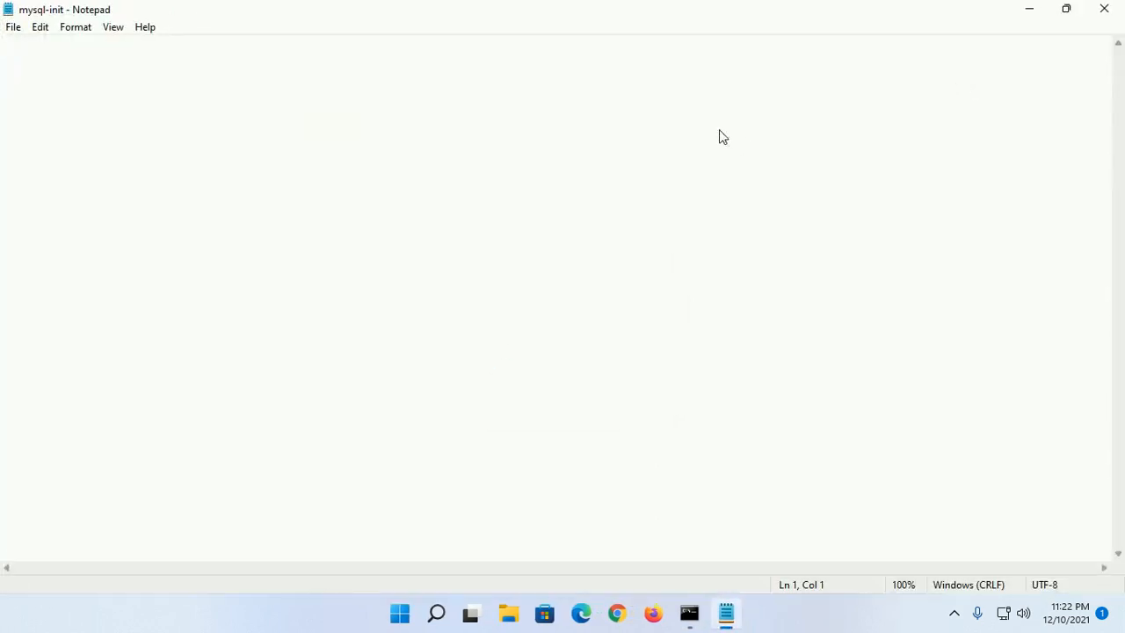
{"action": "type", "text": "AL"}
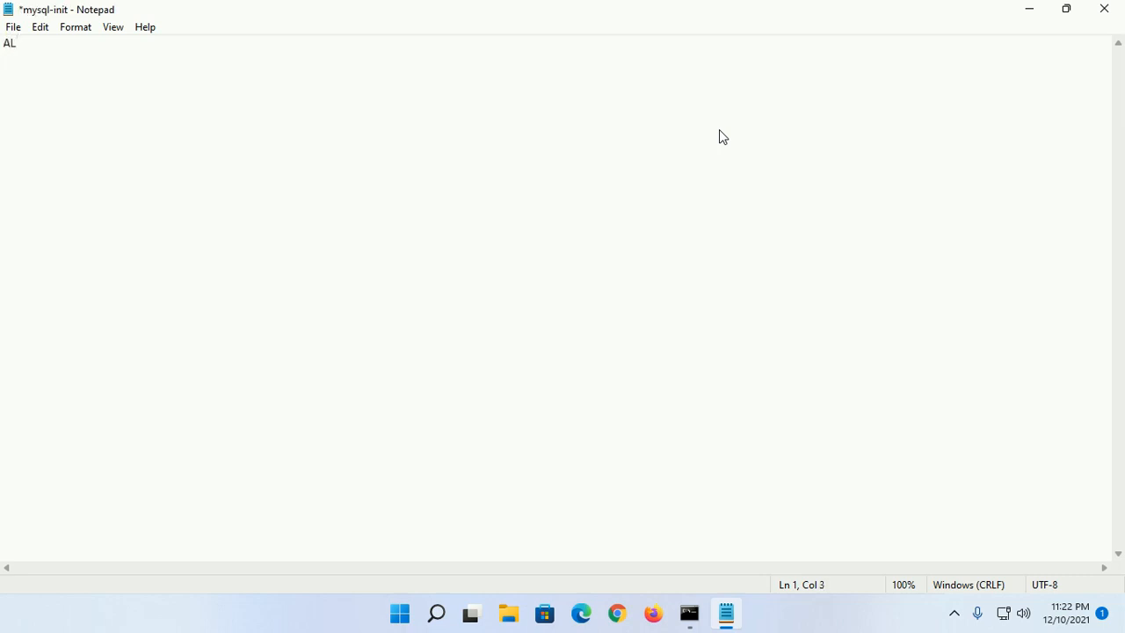
{"action": "type", "text": "TER"}
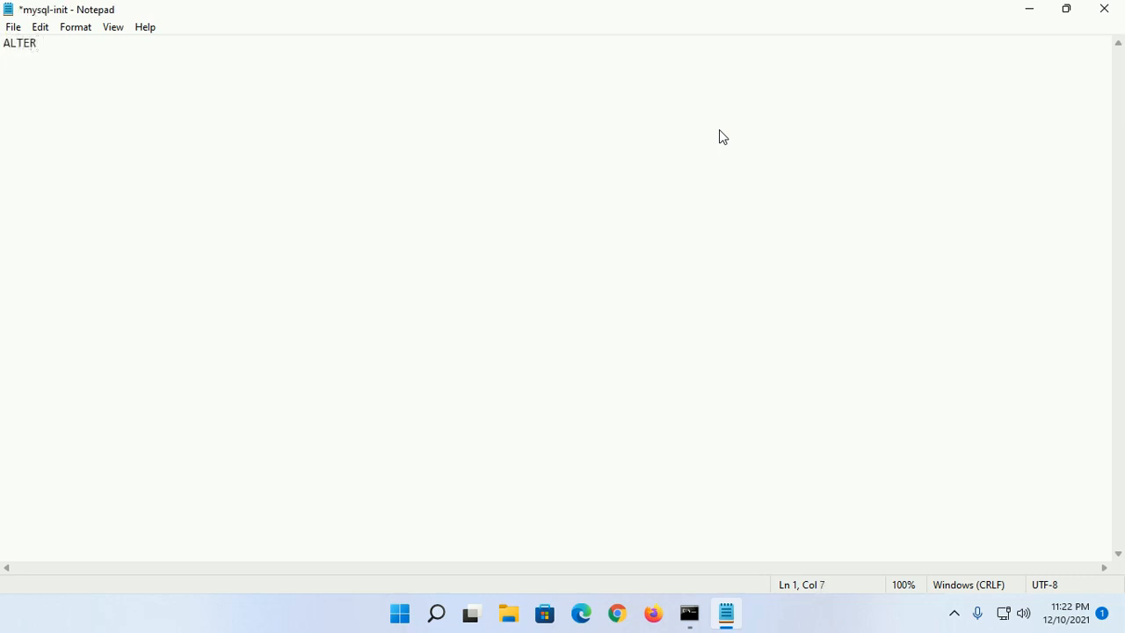
{"action": "type", "text": "USE"}
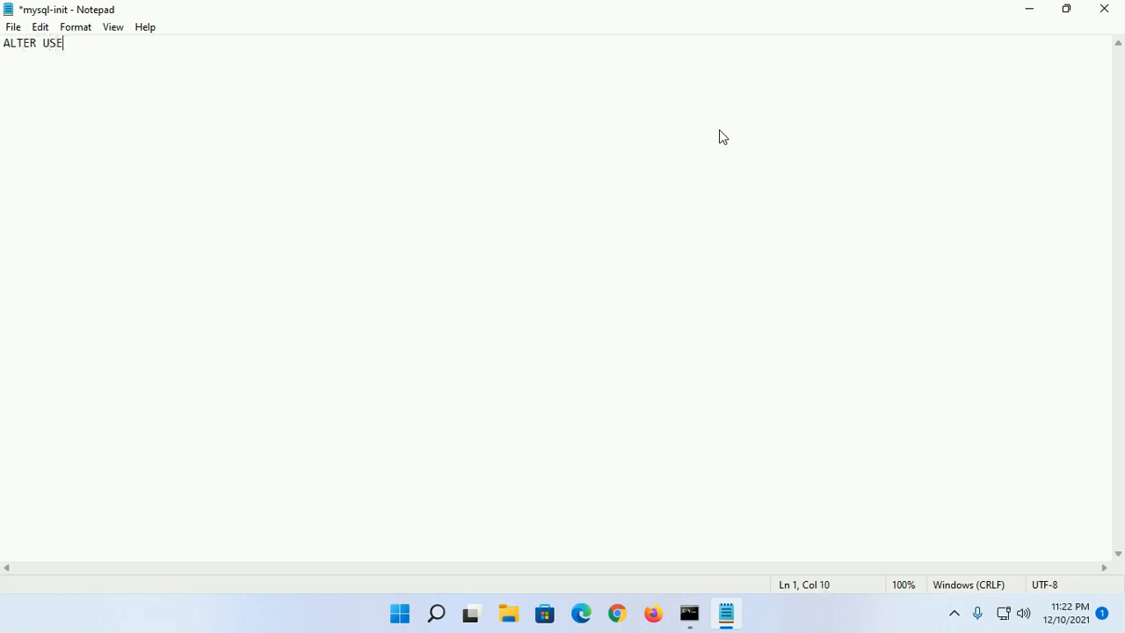
{"action": "type", "text": "R"}
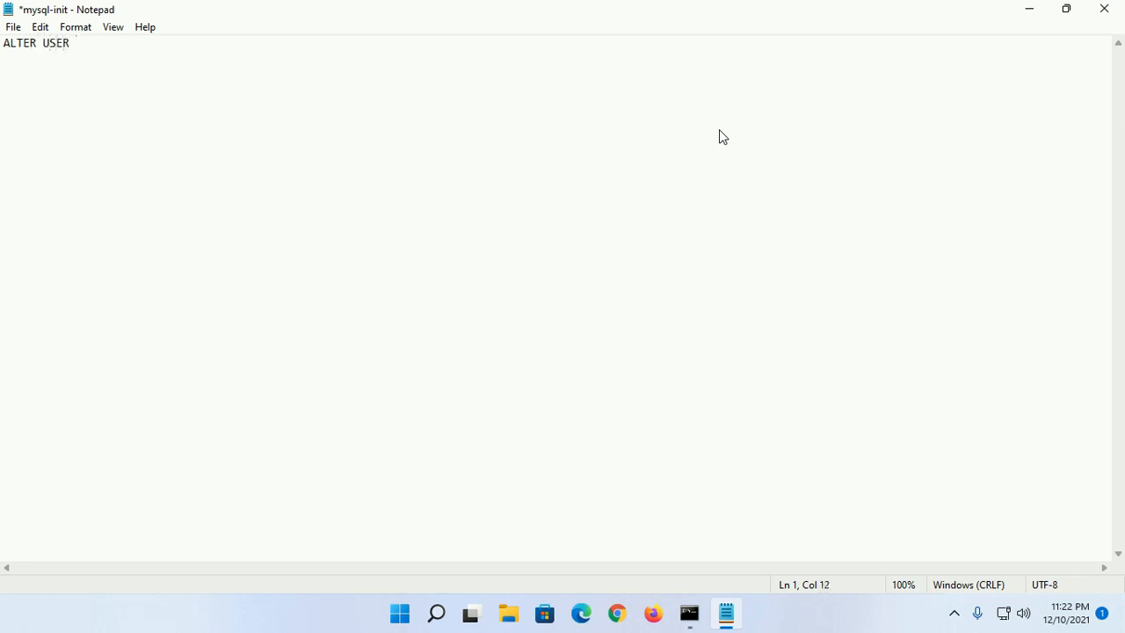
{"action": "type", "text": "'root'"}
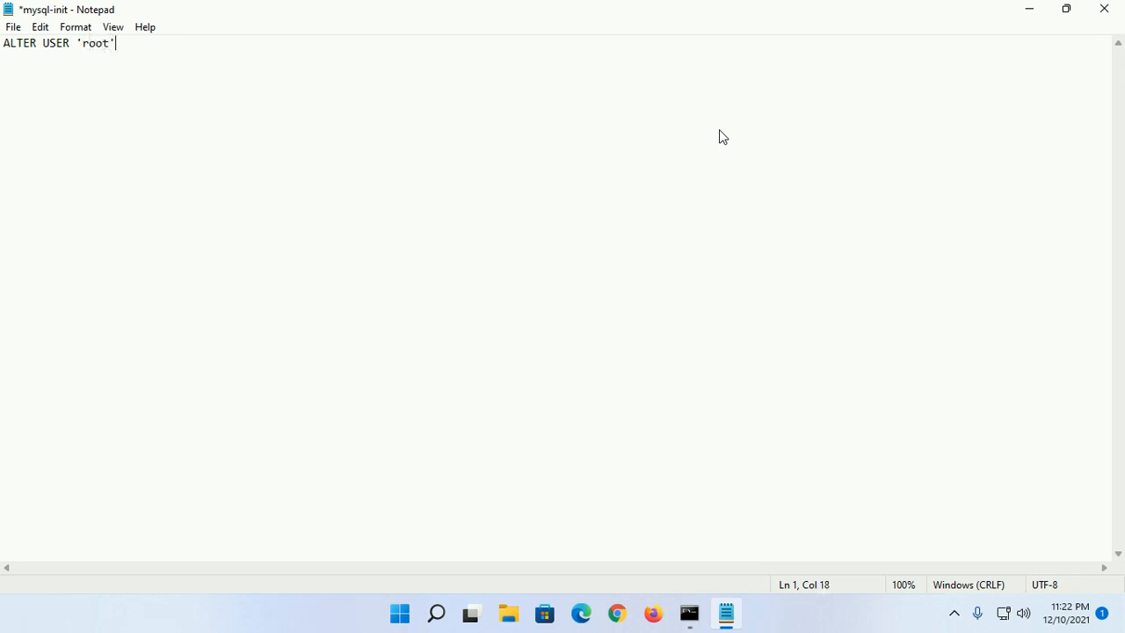
{"action": "type", "text": "@'1"}
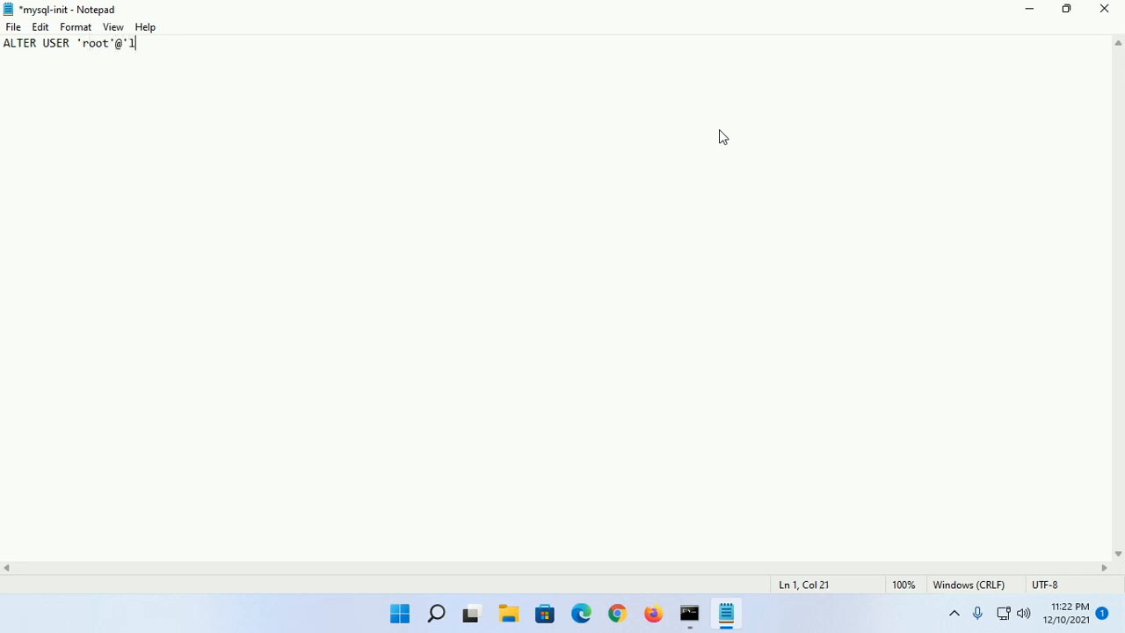
{"action": "type", "text": "ocalhos"}
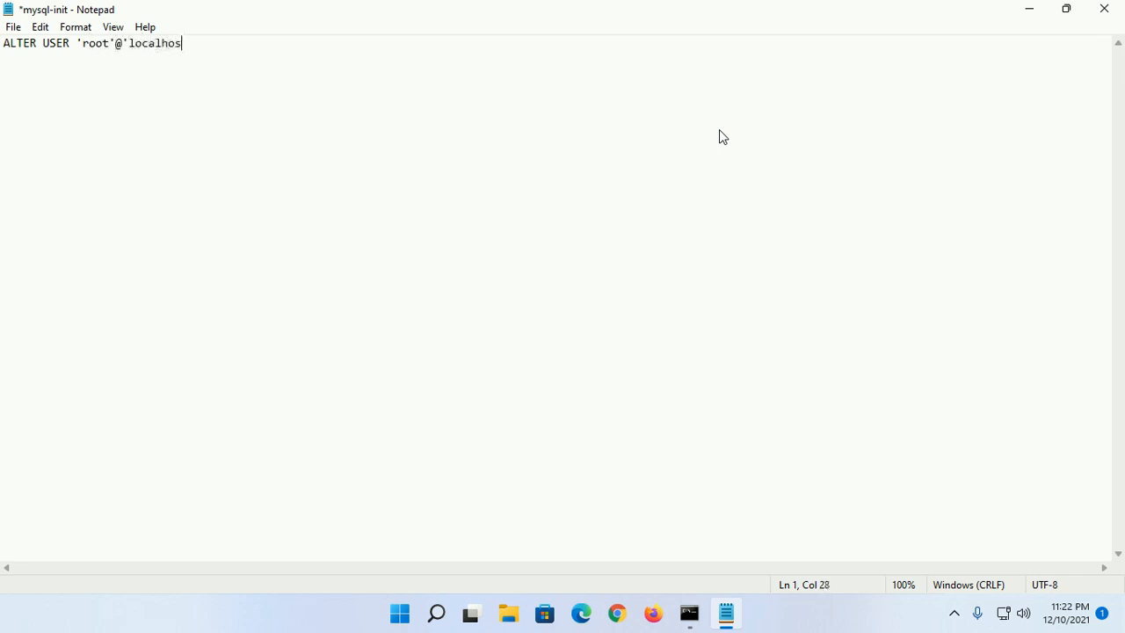
{"action": "type", "text": "t'"}
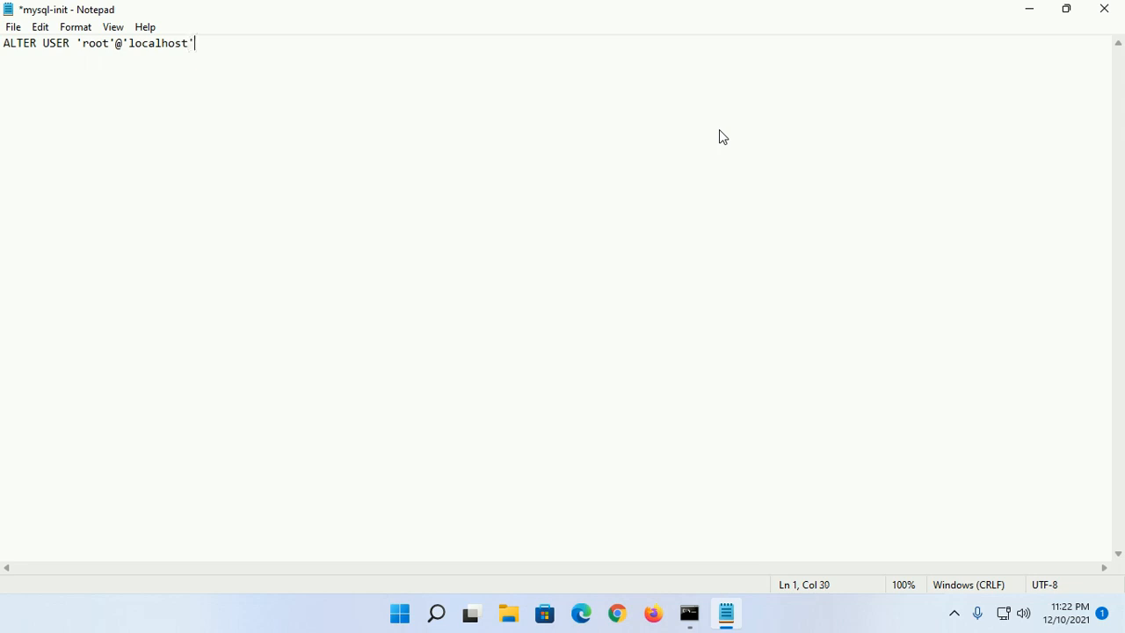
{"action": "type", "text": "IDEN"}
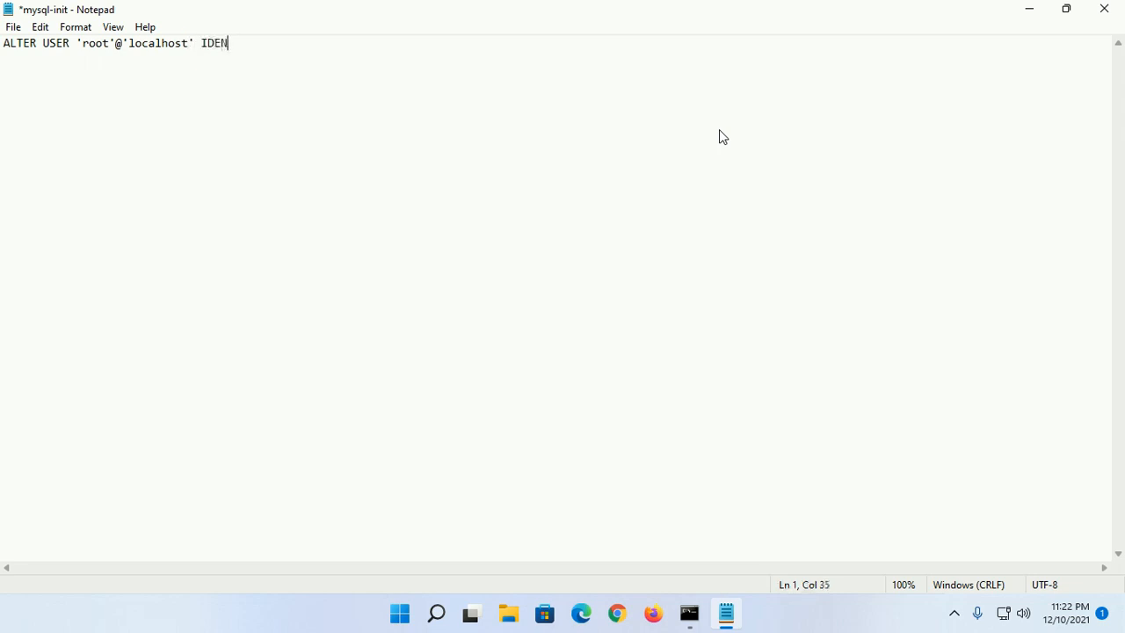
{"action": "type", "text": "TIFIED"}
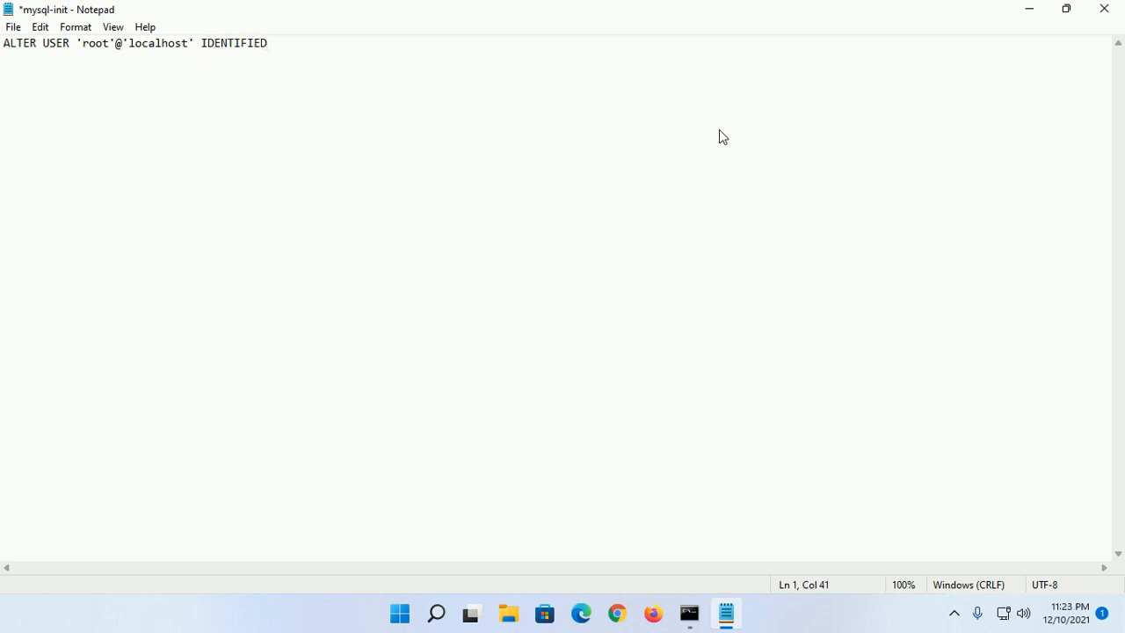
{"action": "type", "text": "\" \""}
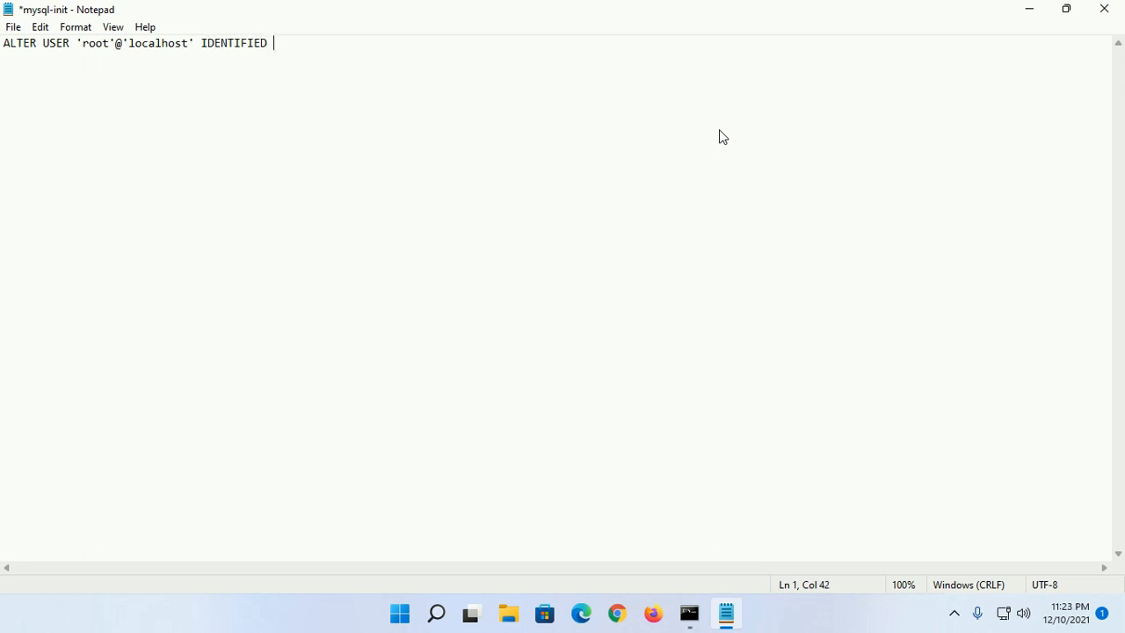
{"action": "type", "text": "BY ''"}
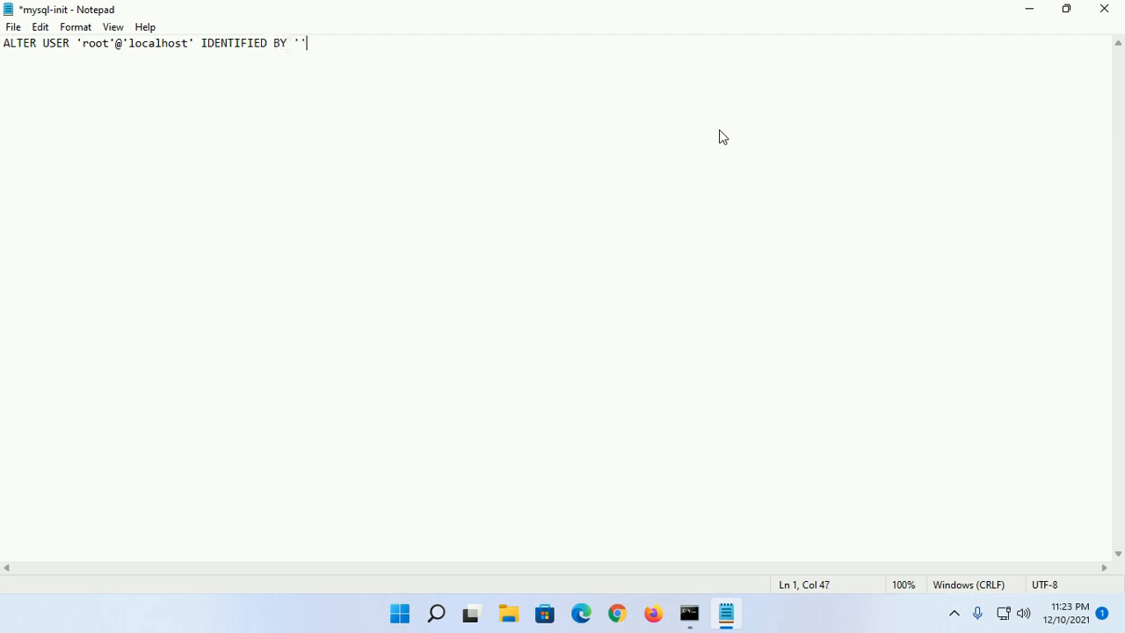
{"action": "type", "text": ";"}
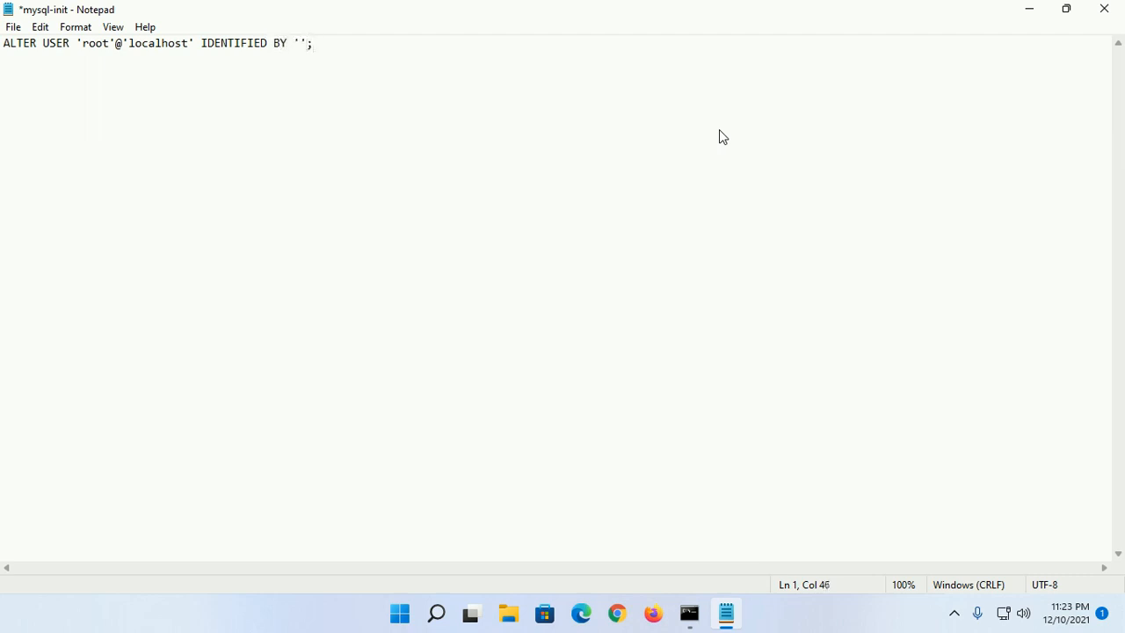
{"action": "type", "text": "n"}
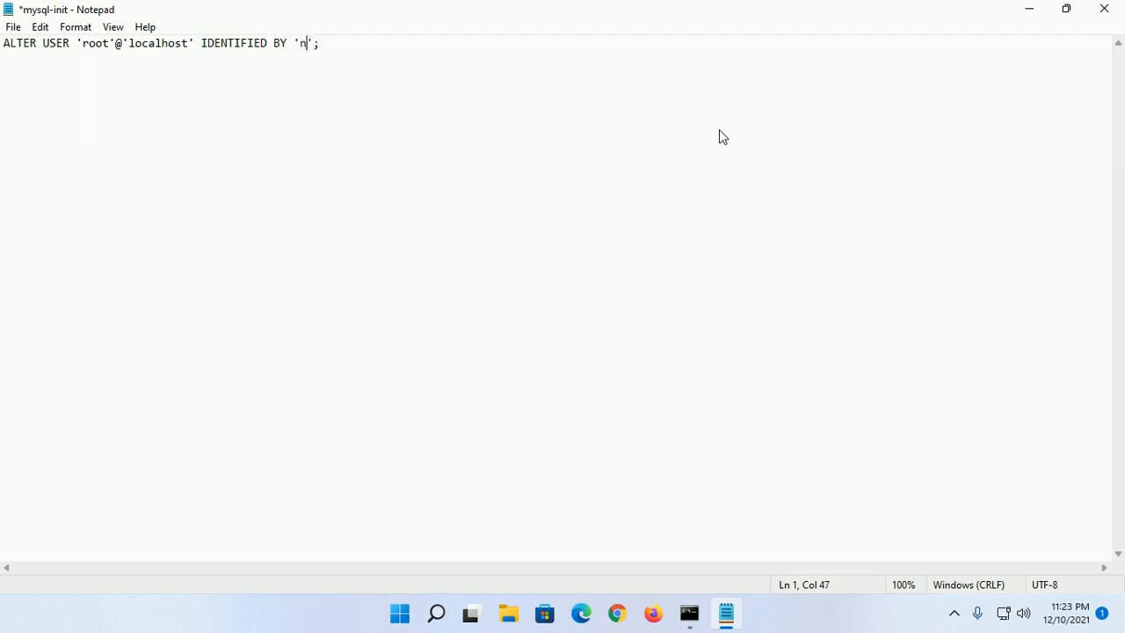
{"action": "type", "text": "ewpass"}
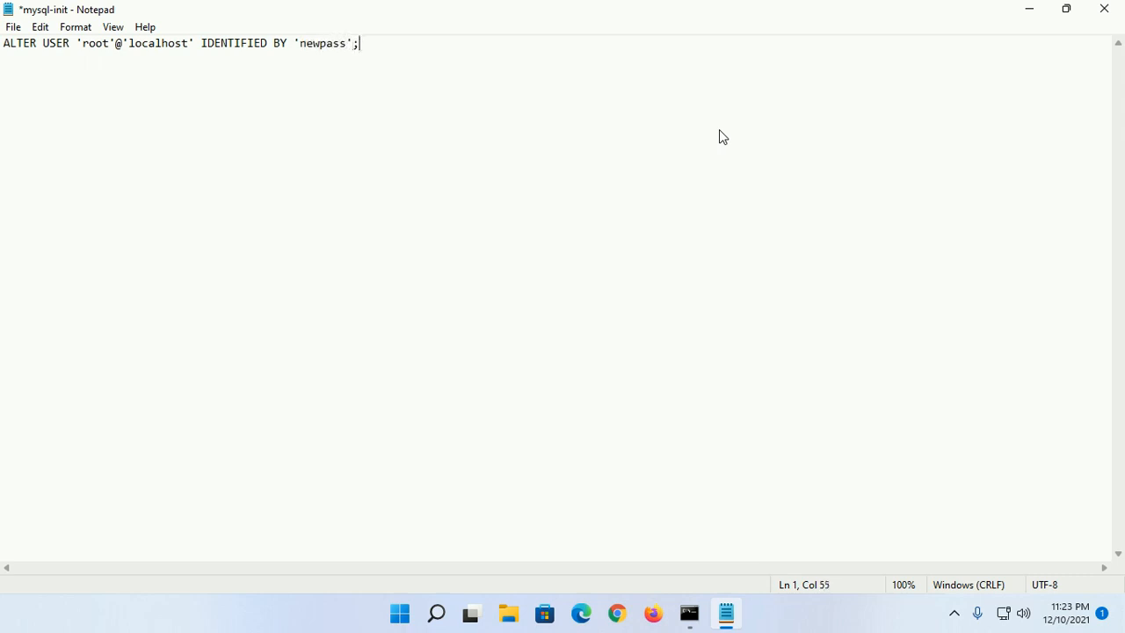
{"action": "type", "text": "word"}
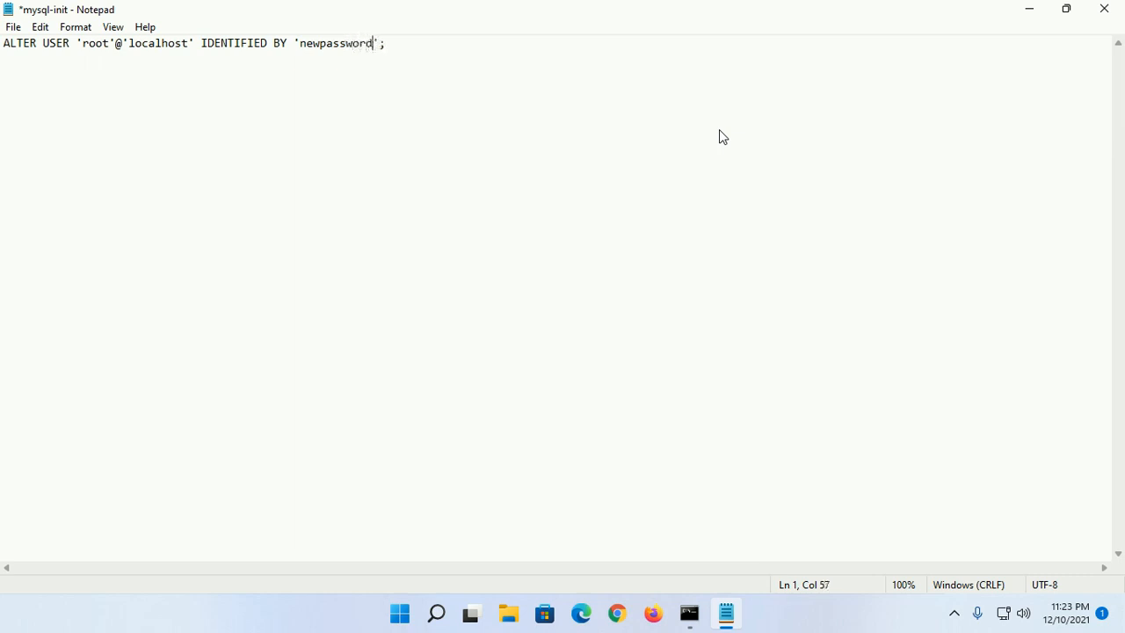
Step: Add FLUSH PRIVILEGES; on a second line and review the newpassword value
{"action": "key", "text": "enter"}
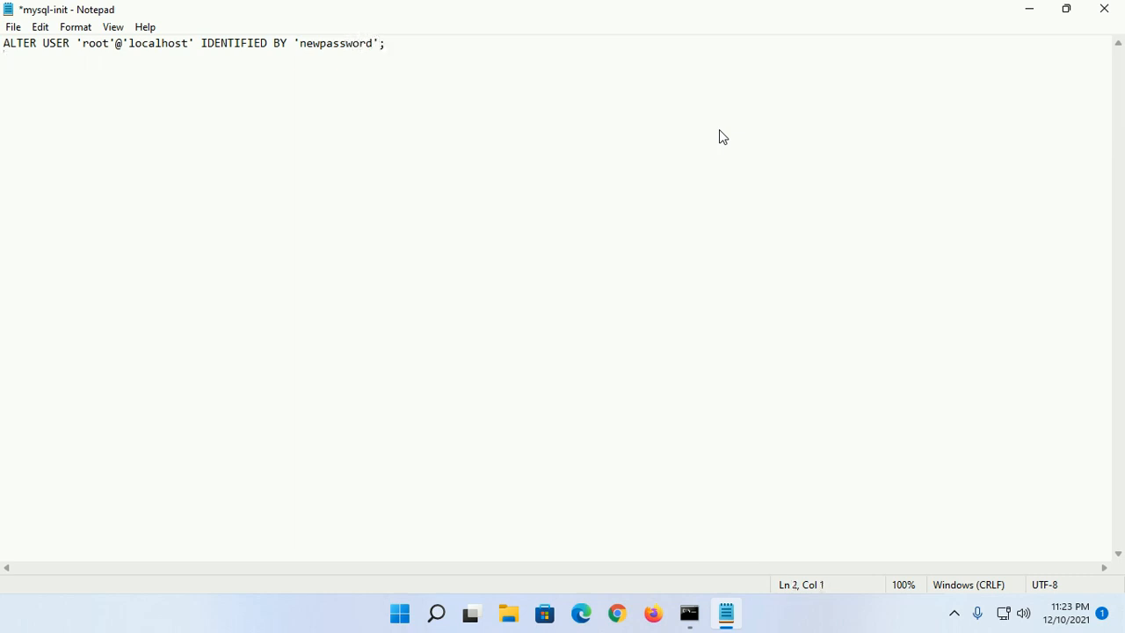
{"action": "type", "text": "FL"}
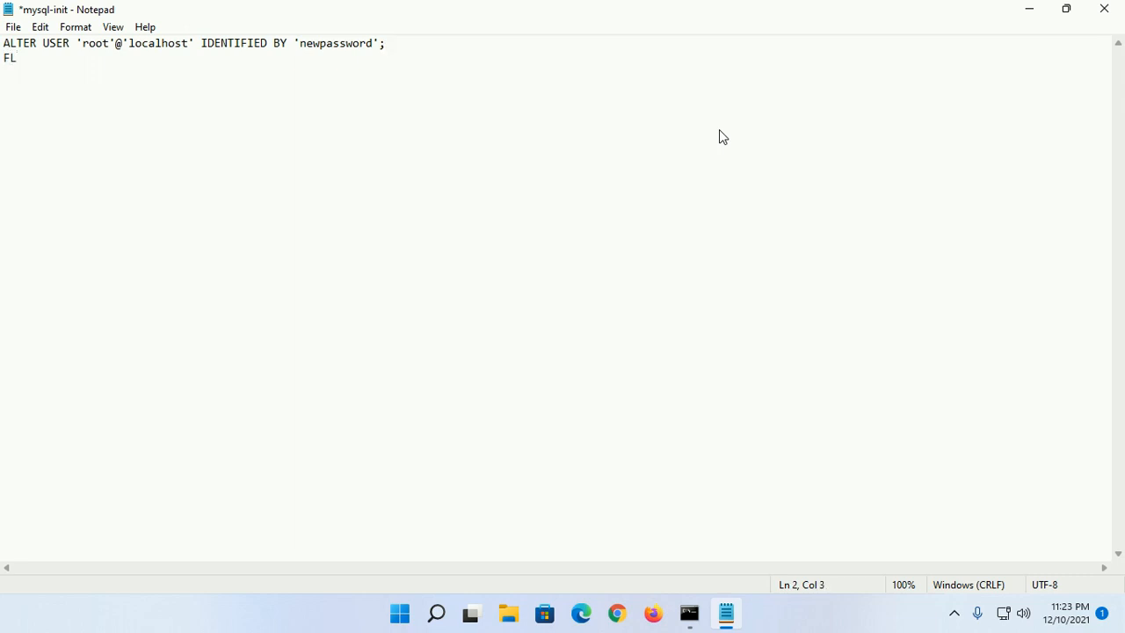
{"action": "type", "text": "USH"}
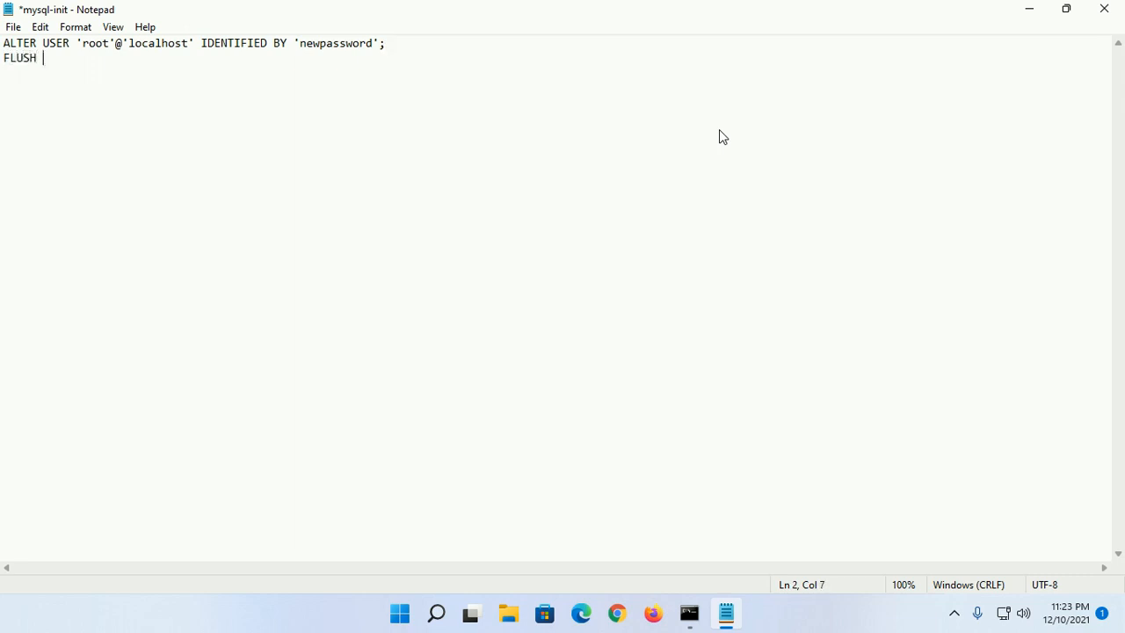
{"action": "type", "text": "PRIVIL"}
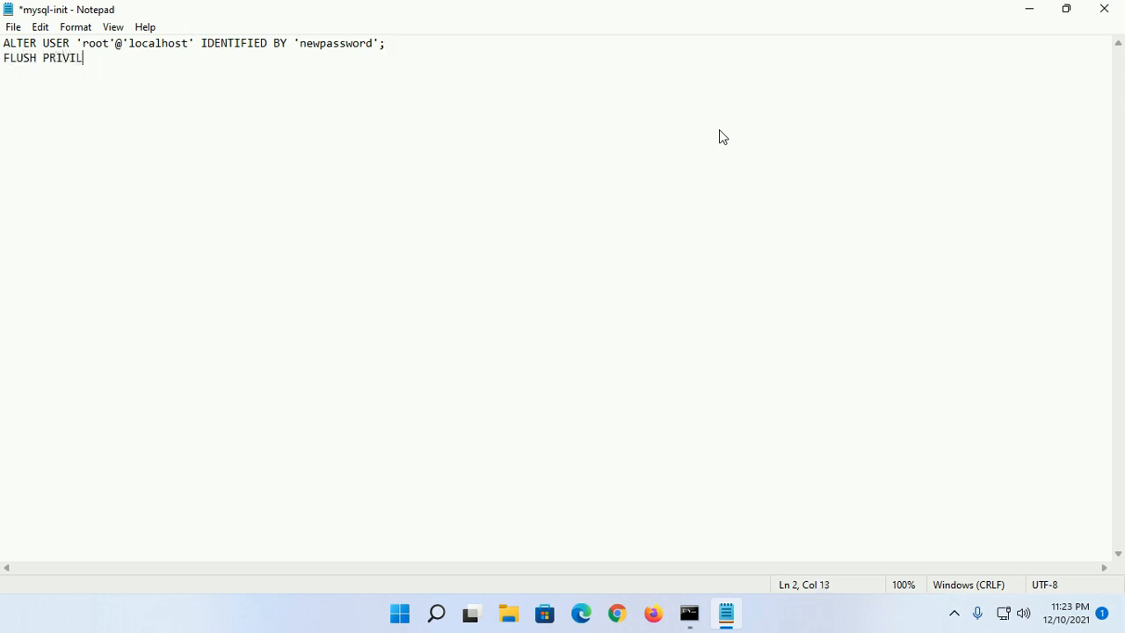
{"action": "type", "text": "EGES"}
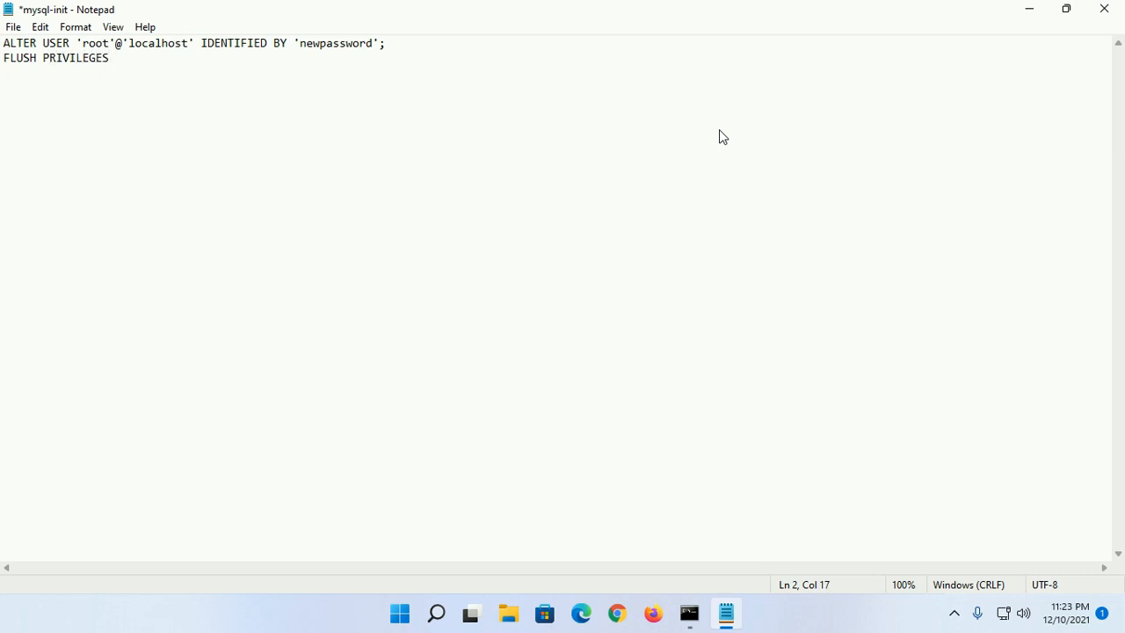
{"action": "type", "text": ";"}
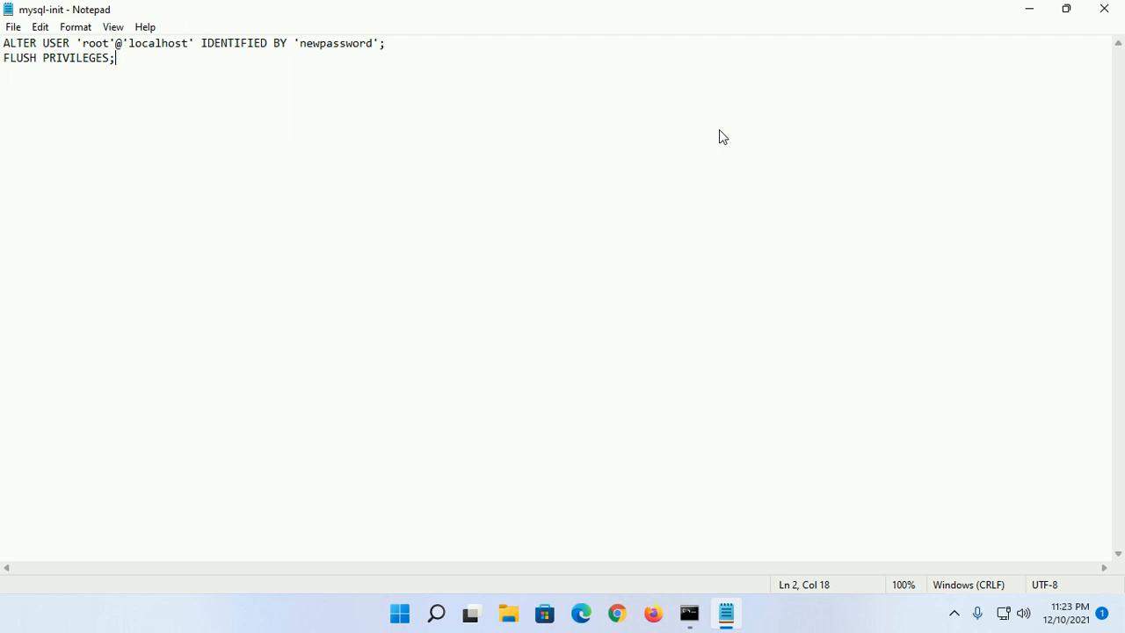
{"action": "mouse_move", "coordinate": [393, 82]}
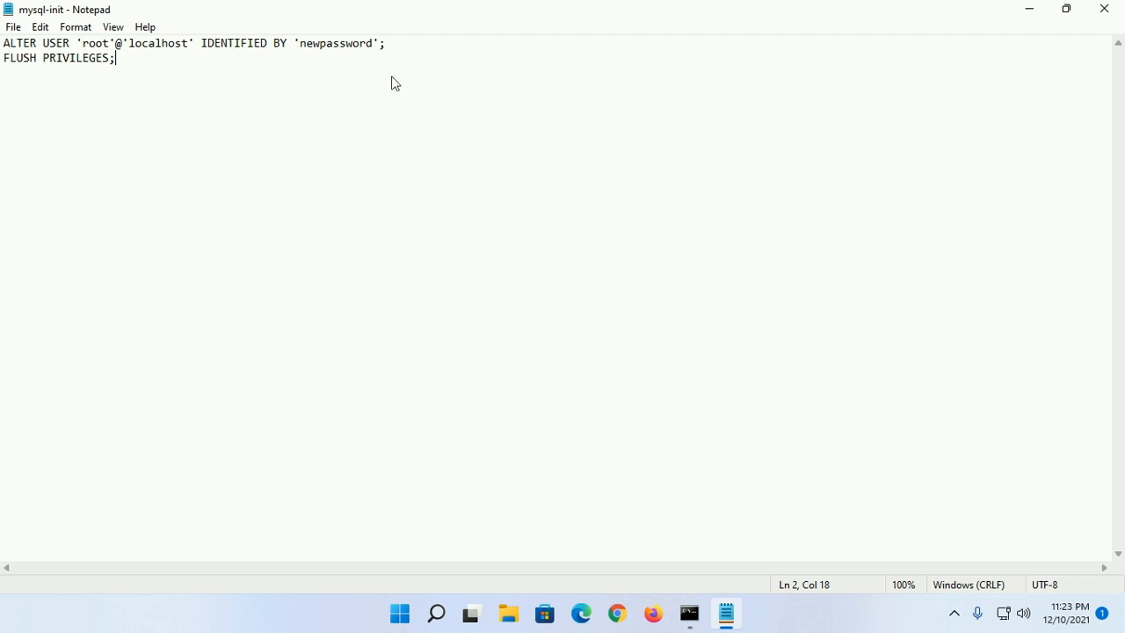
{"action": "double_click", "coordinate": [334, 42]}
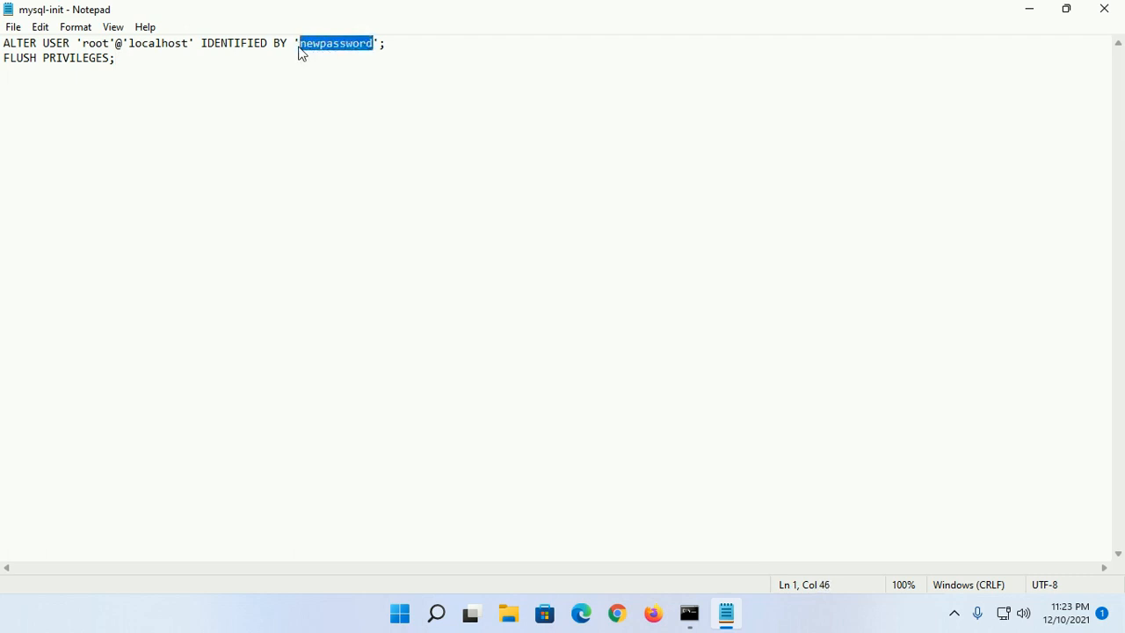
{"action": "left_click", "coordinate": [320, 42]}
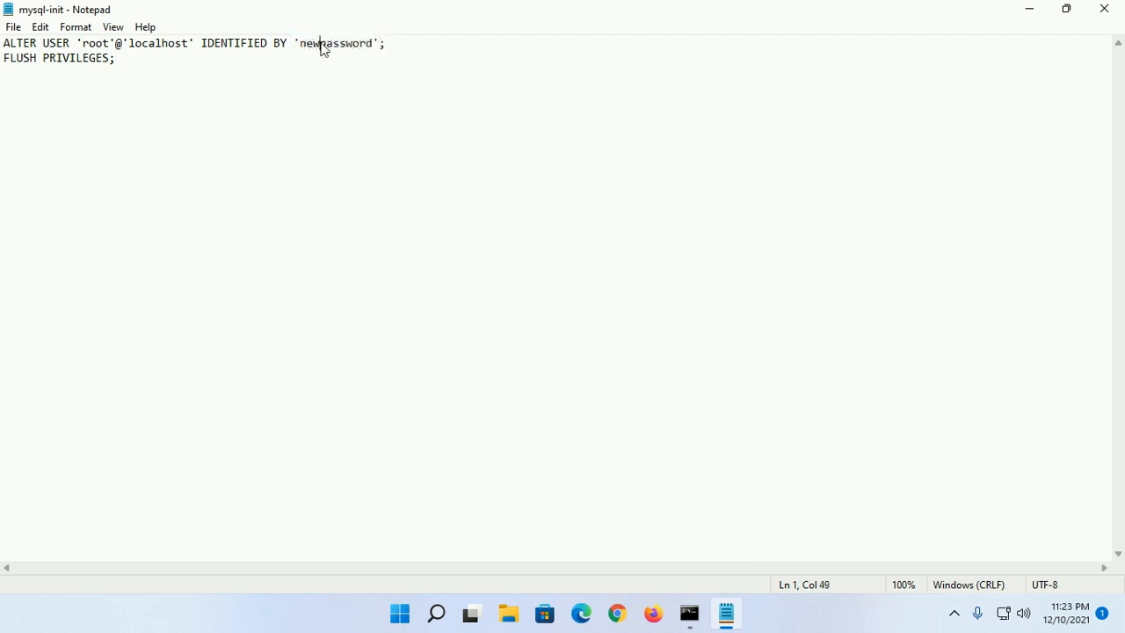
{"action": "mouse_move", "coordinate": [430, 148]}
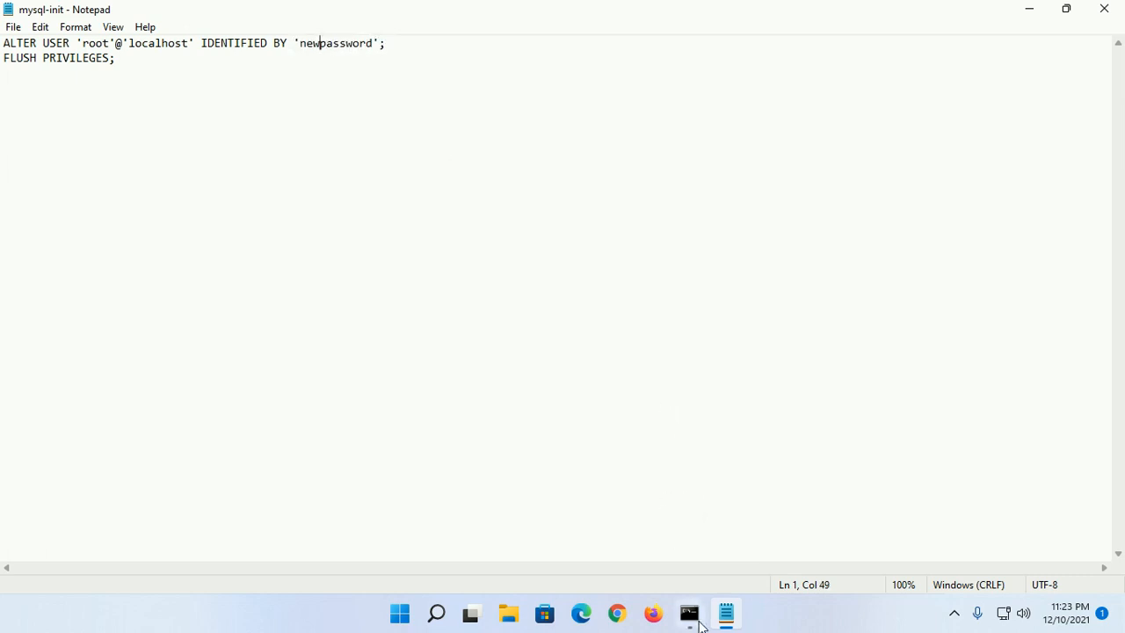
Step: In Command Prompt, change directory into C:\Apache24\mysql\bin
{"action": "left_click", "coordinate": [689, 612]}
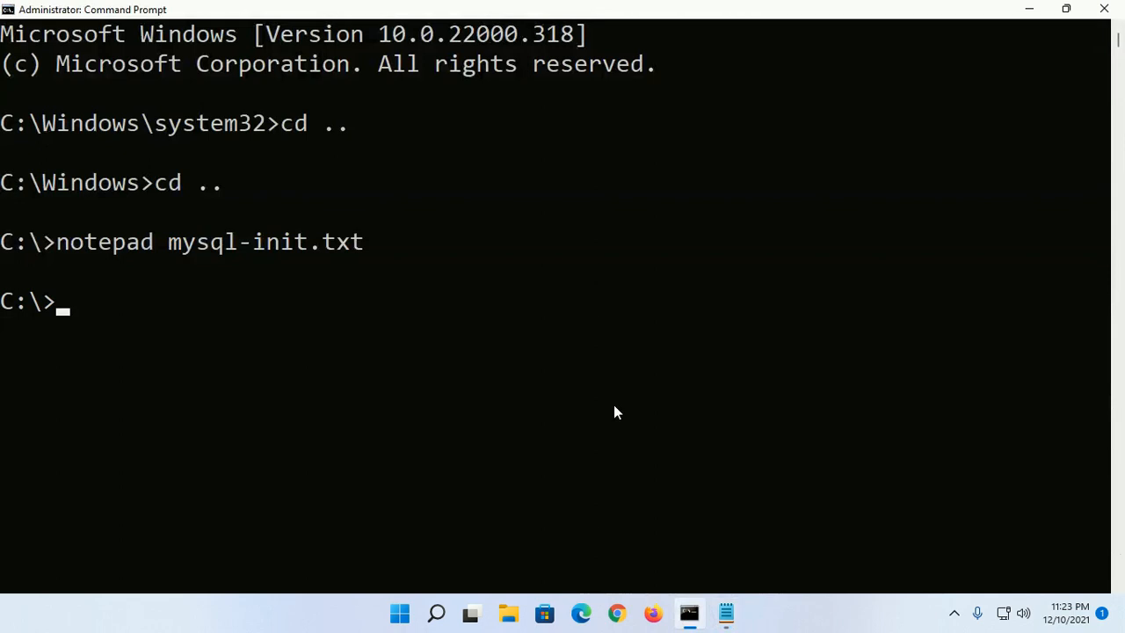
{"action": "type", "text": "cd .."}
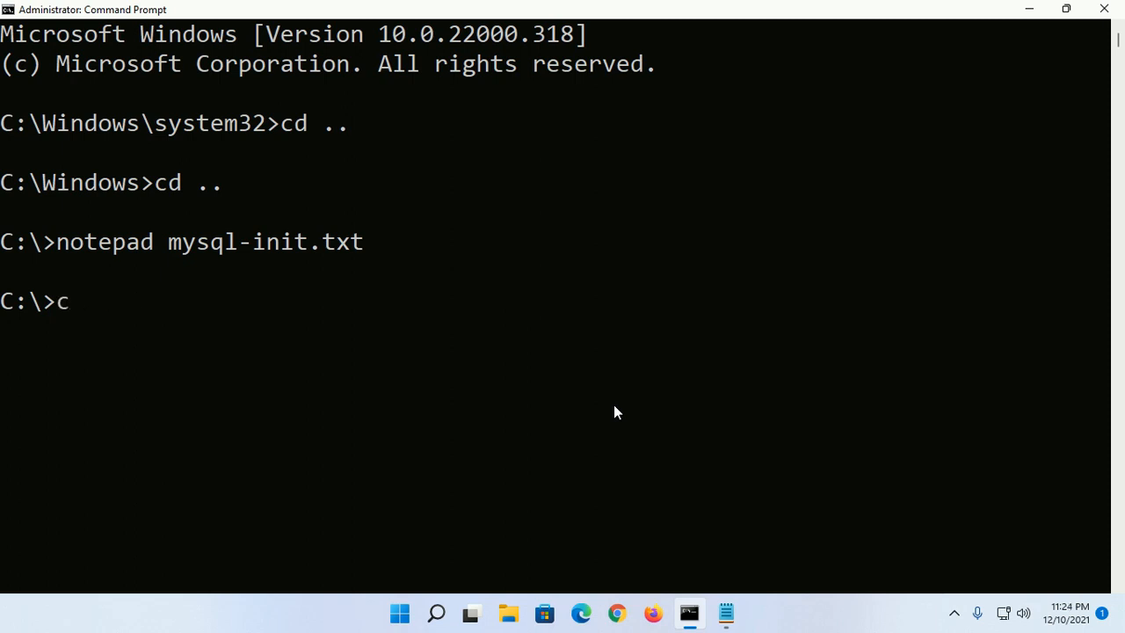
{"action": "type", "text": "d Apache24"}
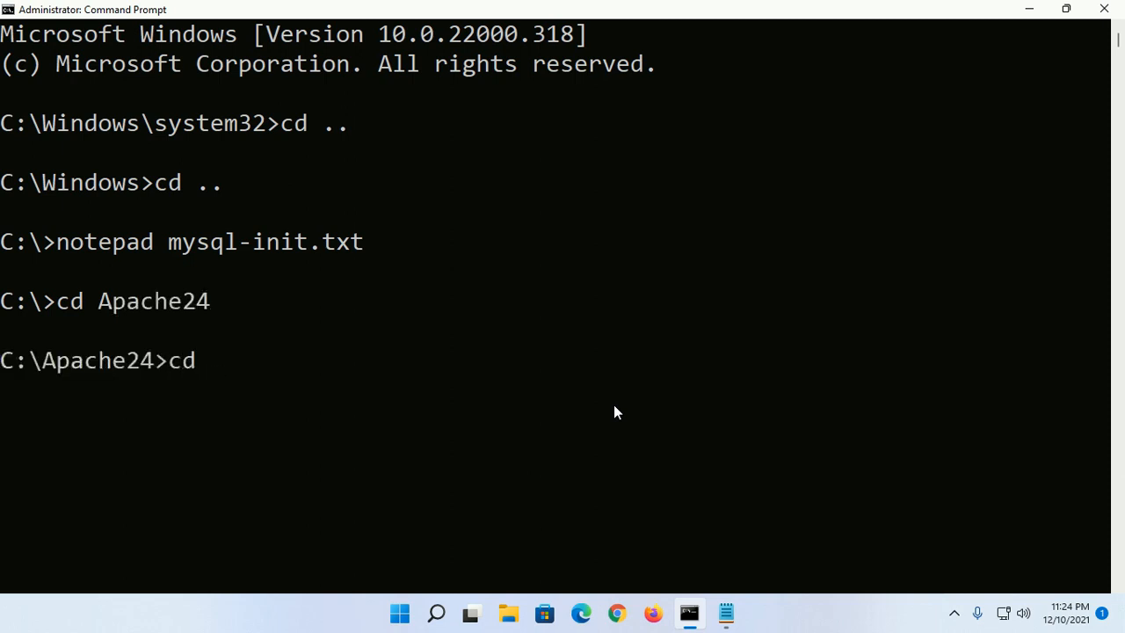
{"action": "type", "text": "mysql"}
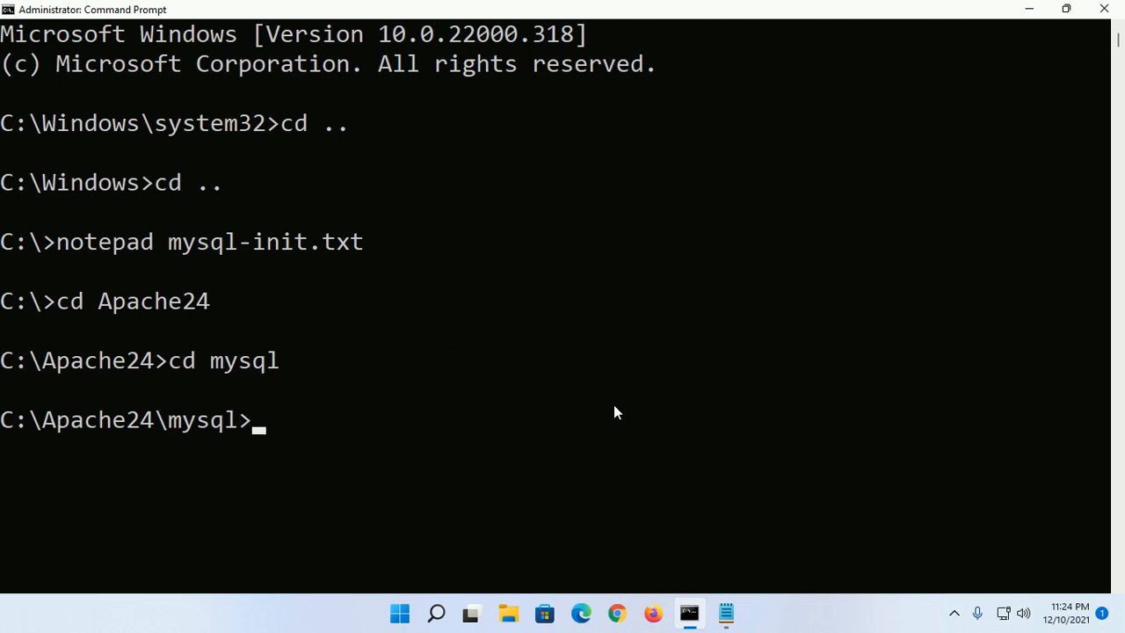
{"action": "type", "text": "cd bin"}
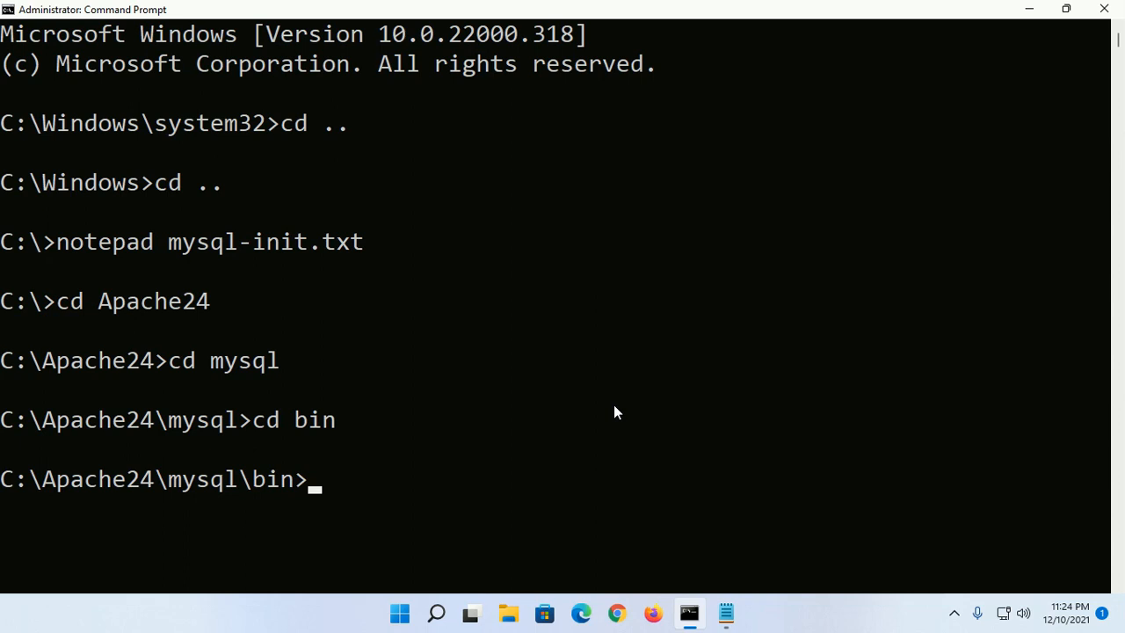
Step: Begin the command mysqld --init-file=C: at the prompt
{"action": "type", "text": "m"}
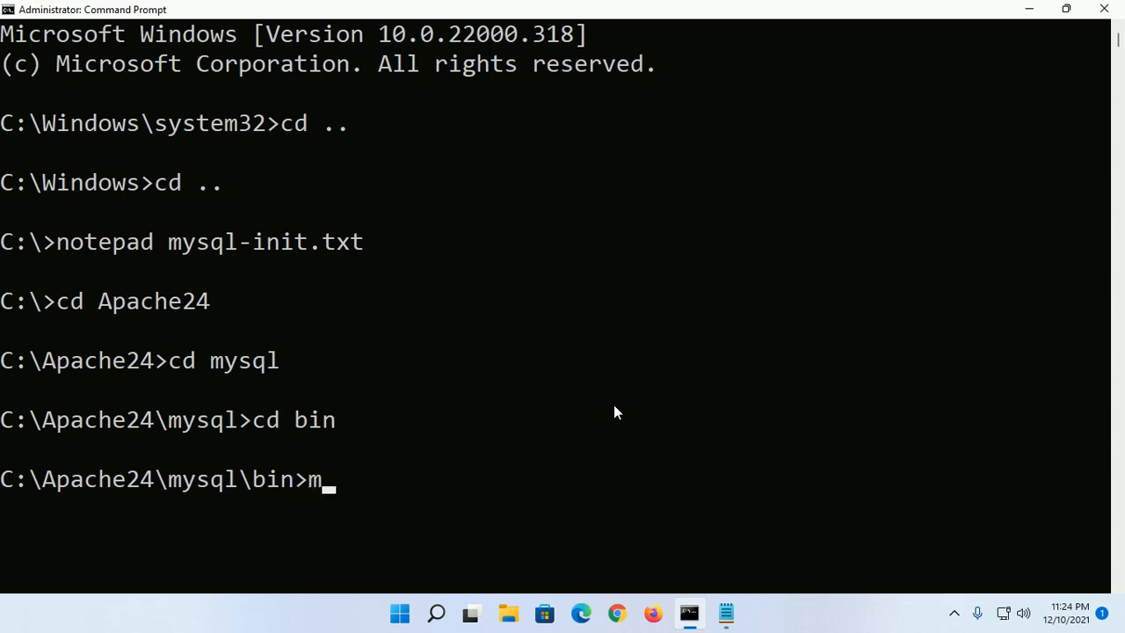
{"action": "type", "text": "ysq"}
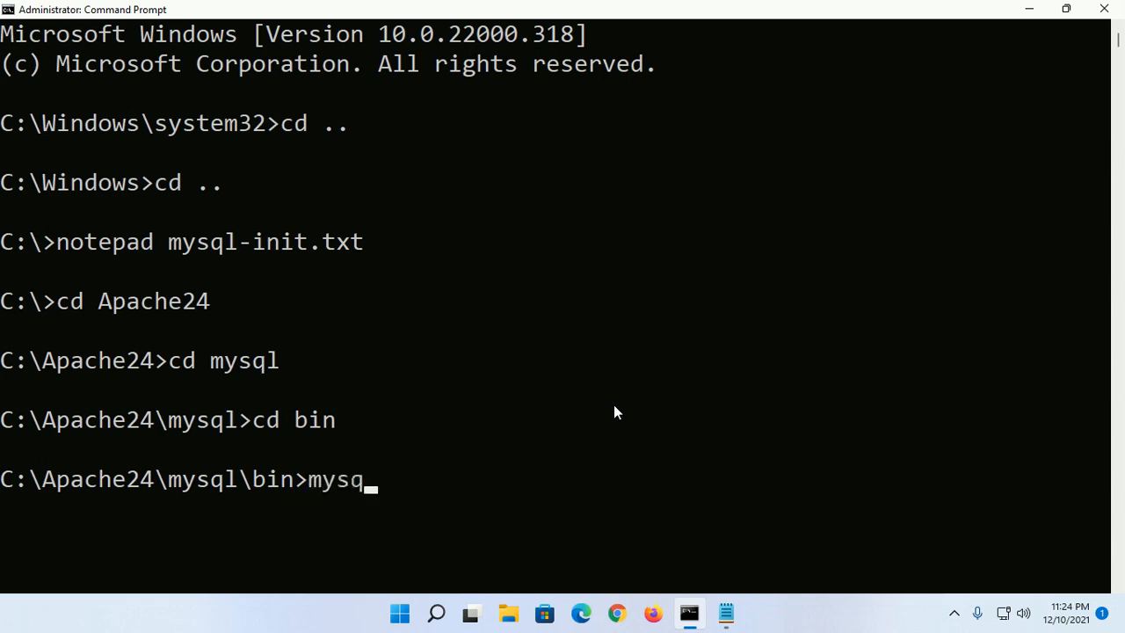
{"action": "type", "text": "ld"}
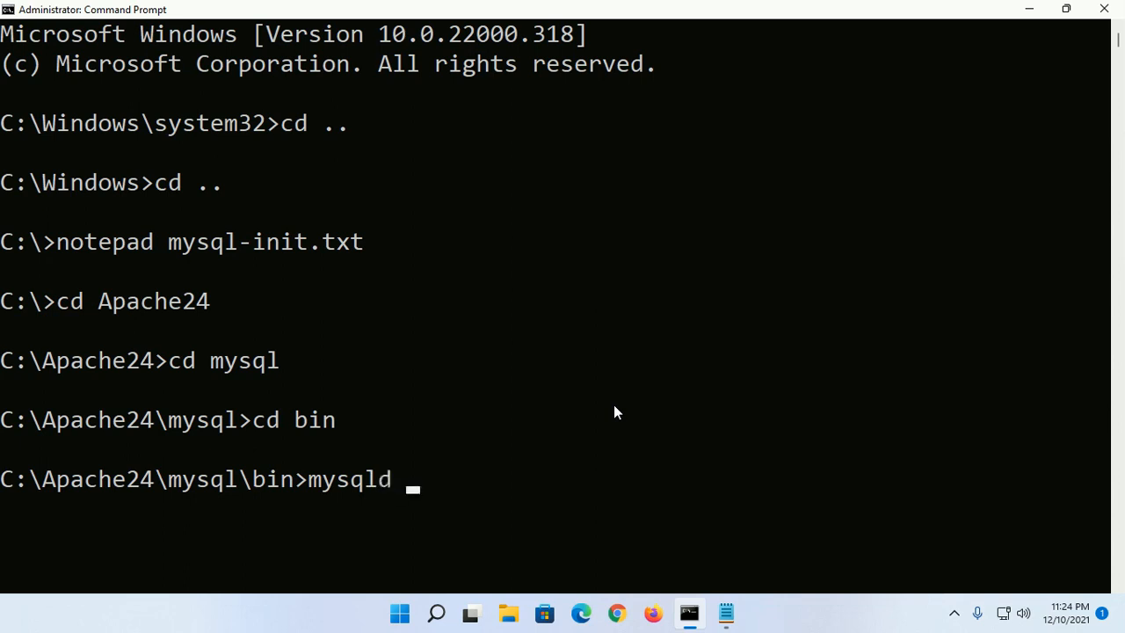
{"action": "type", "text": "--in"}
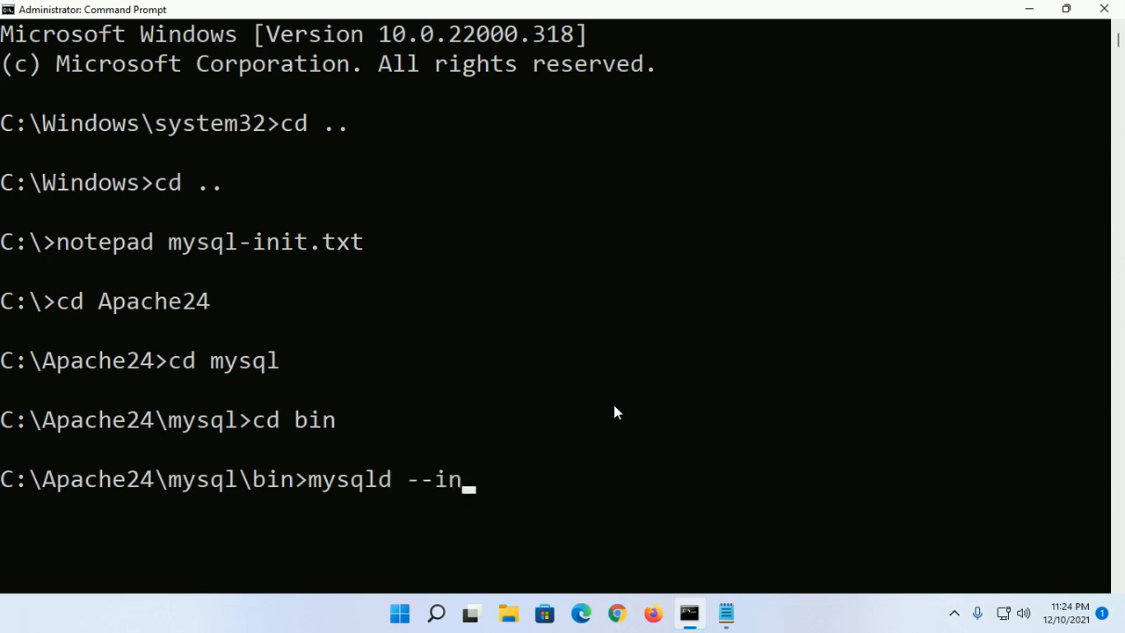
{"action": "type", "text": "it-"}
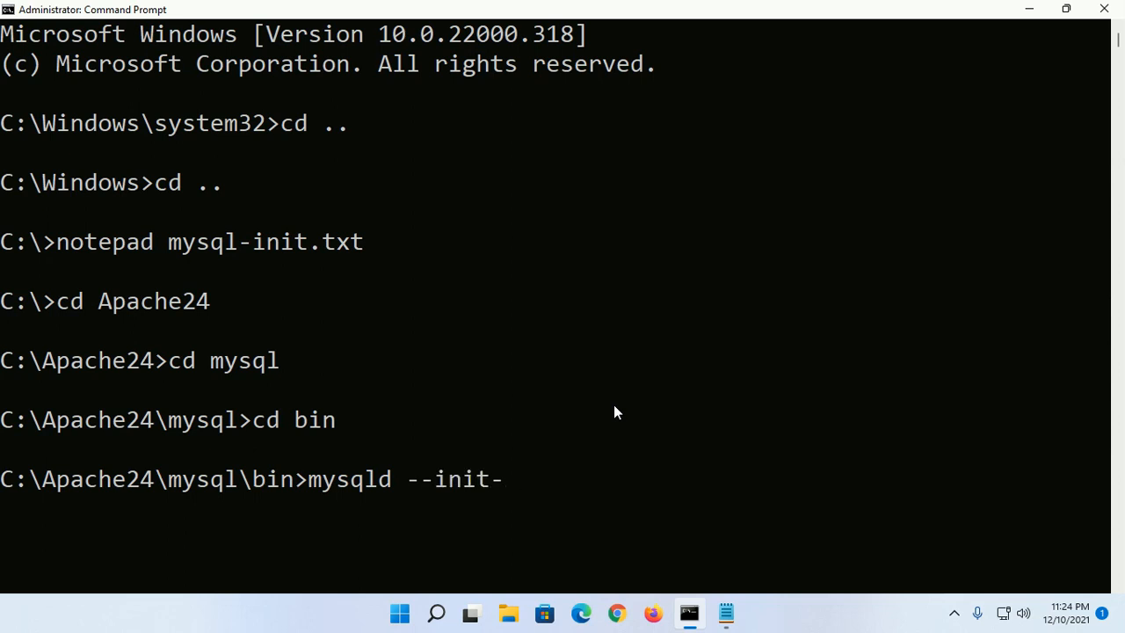
{"action": "type", "text": "file="}
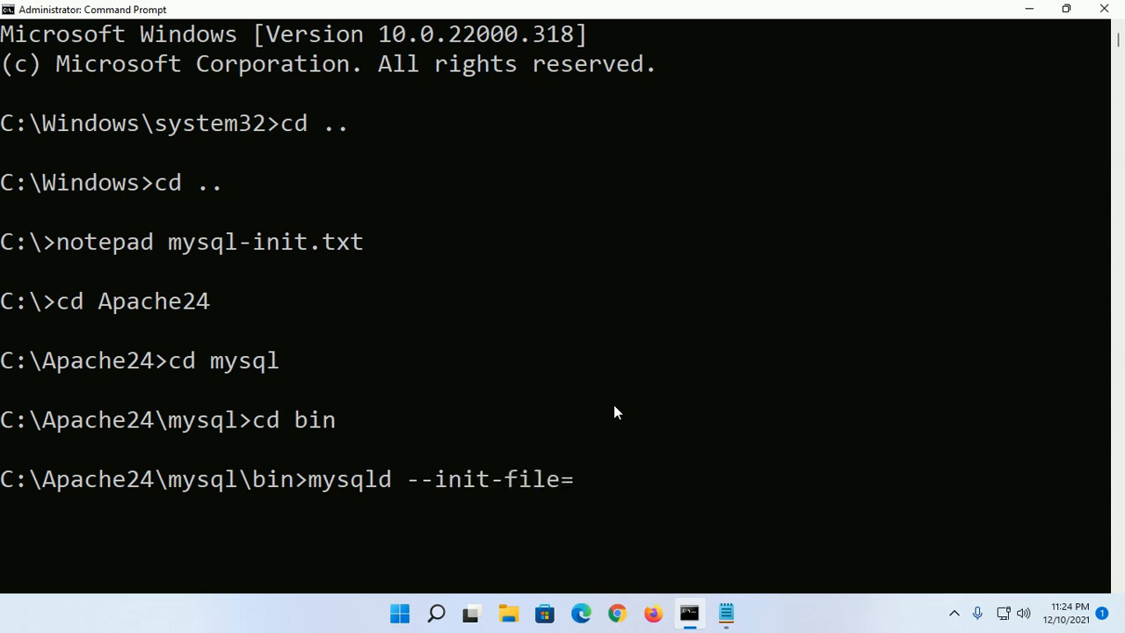
{"action": "type", "text": "C:"}
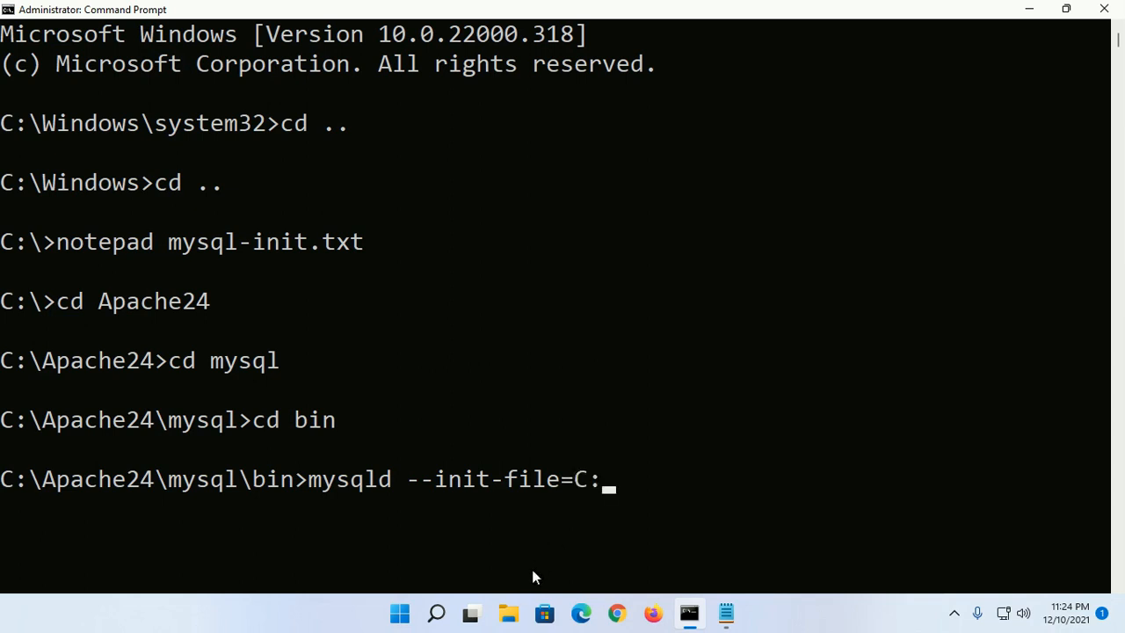
Step: In File Explorer, check the Properties of mysql-init in the C: drive root, then close them
{"action": "left_click", "coordinate": [507, 611]}
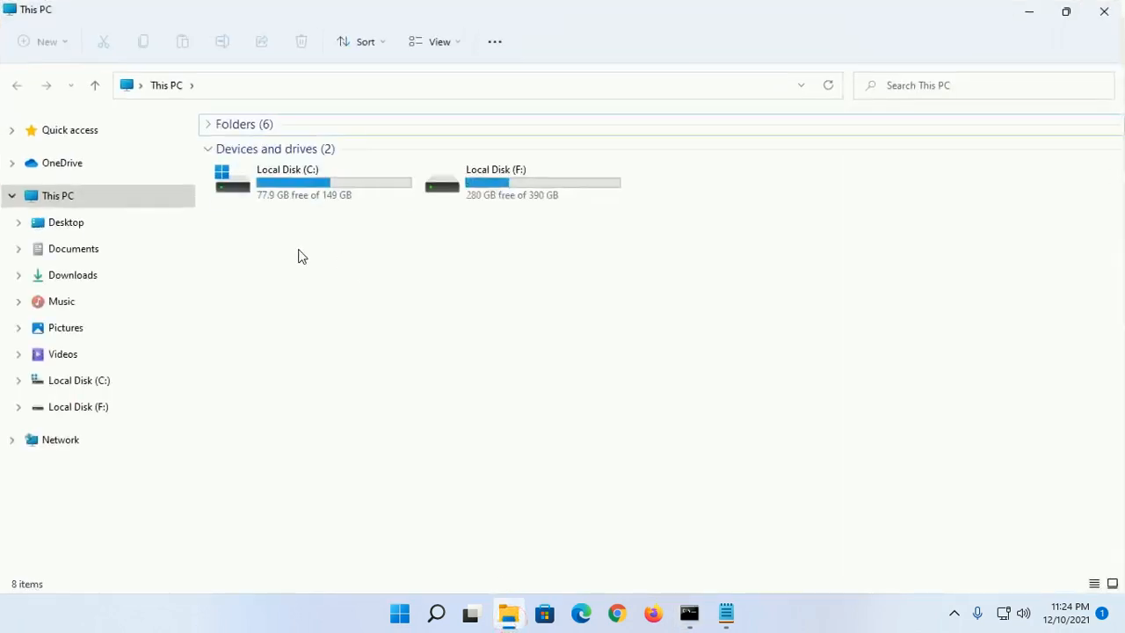
{"action": "double_click", "coordinate": [288, 181]}
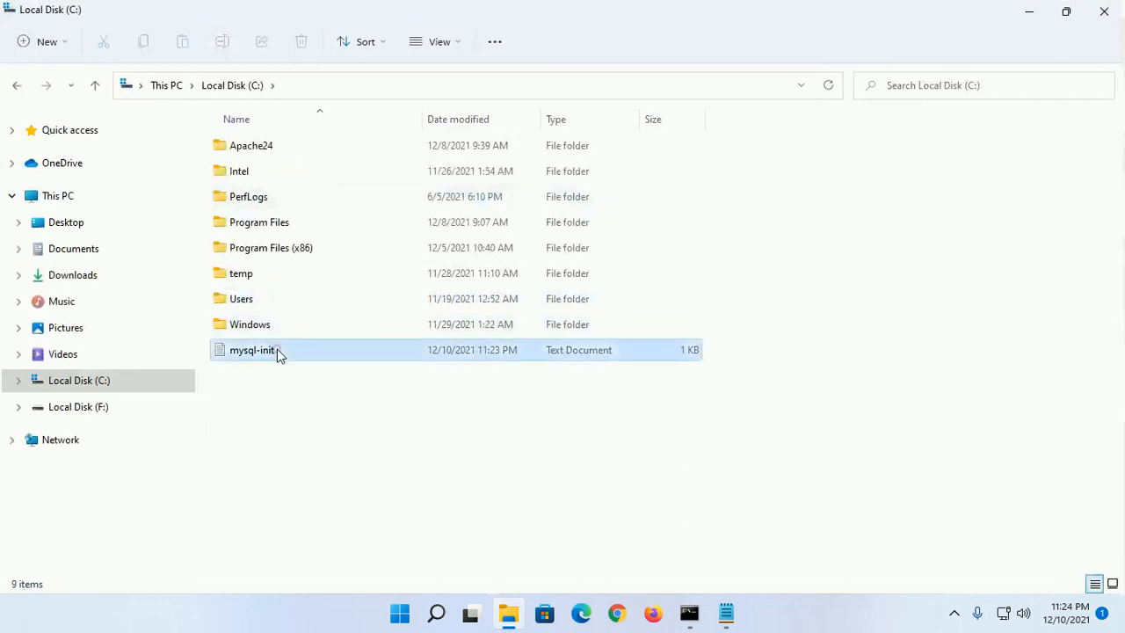
{"action": "right_click", "coordinate": [253, 350]}
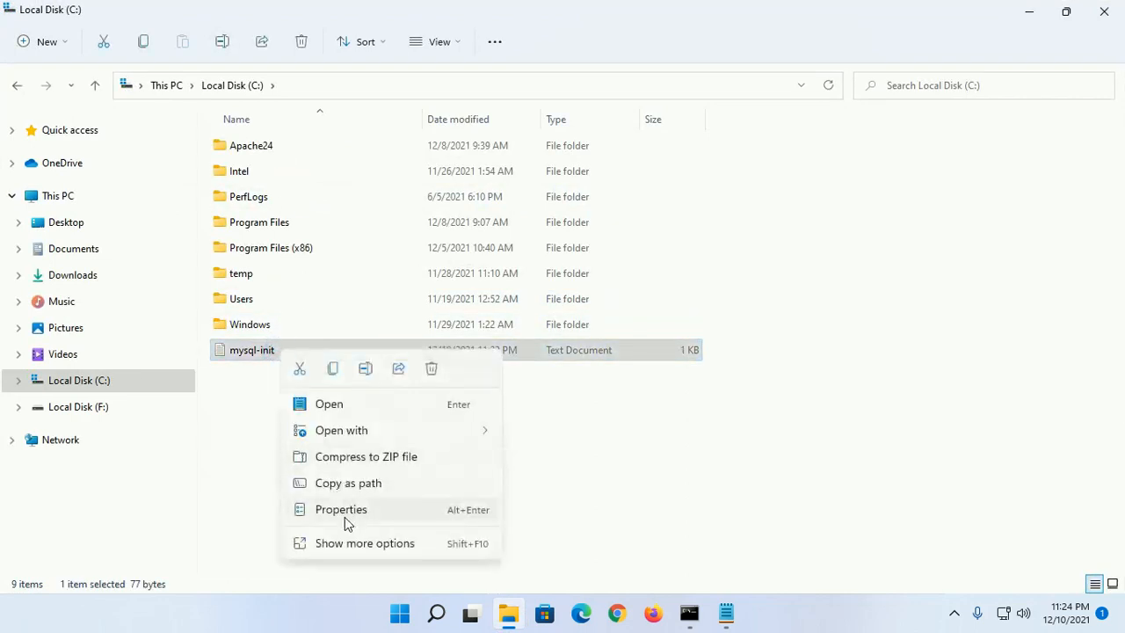
{"action": "left_click", "coordinate": [341, 509]}
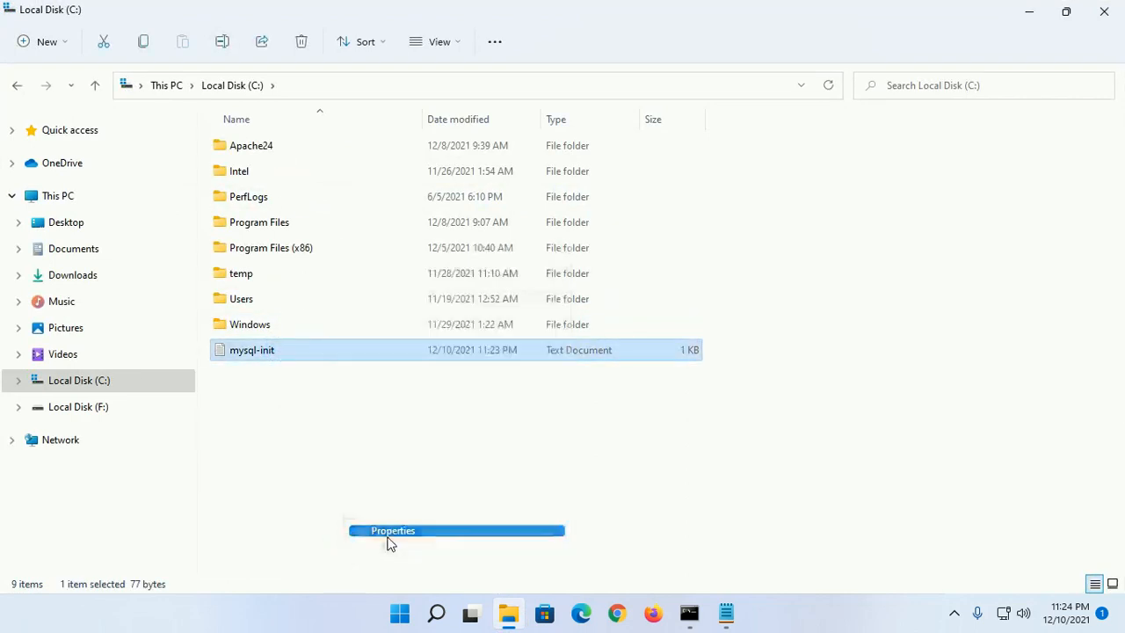
{"action": "left_click", "coordinate": [392, 531]}
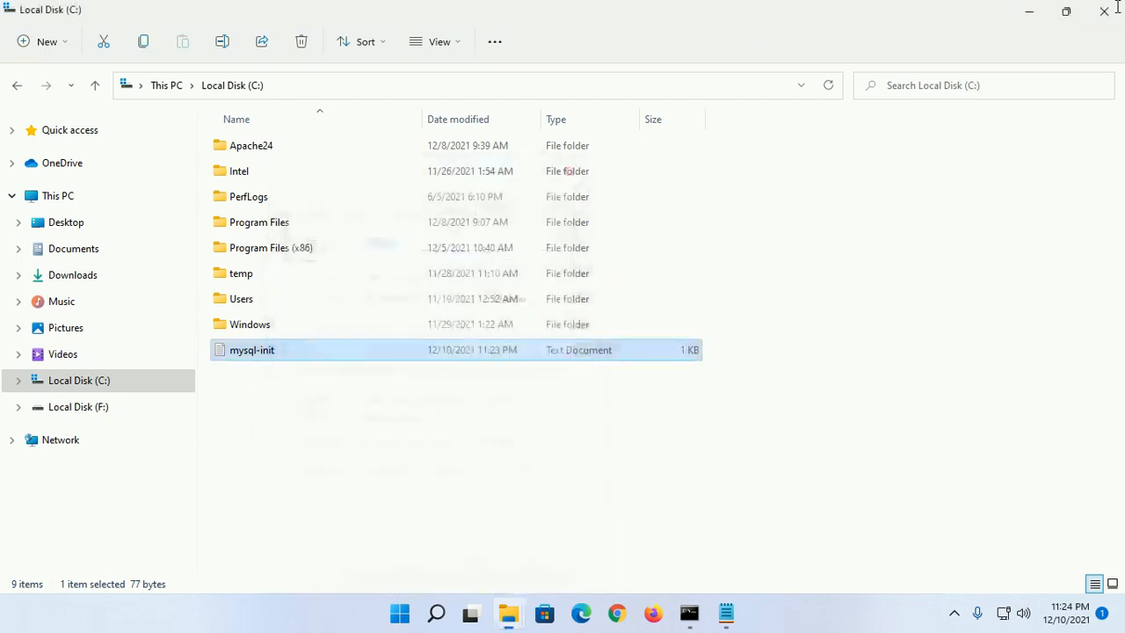
Step: Run mysqld --init-file=C:/mysql-init.txt, then stop the server with Ctrl+C
{"action": "left_click", "coordinate": [689, 612]}
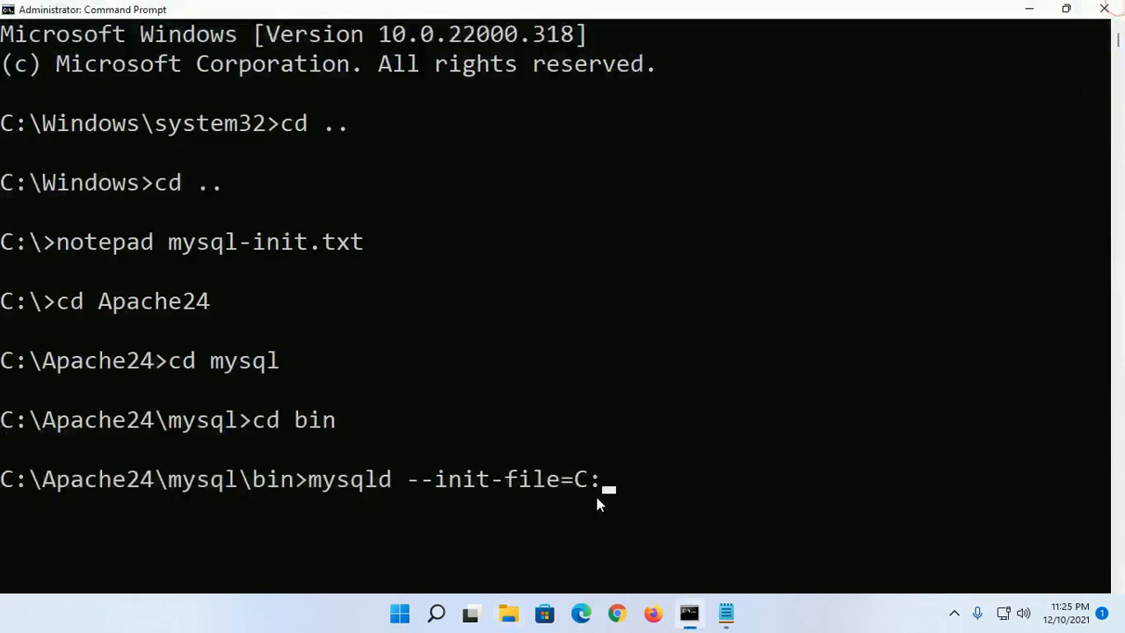
{"action": "type", "text": "/"}
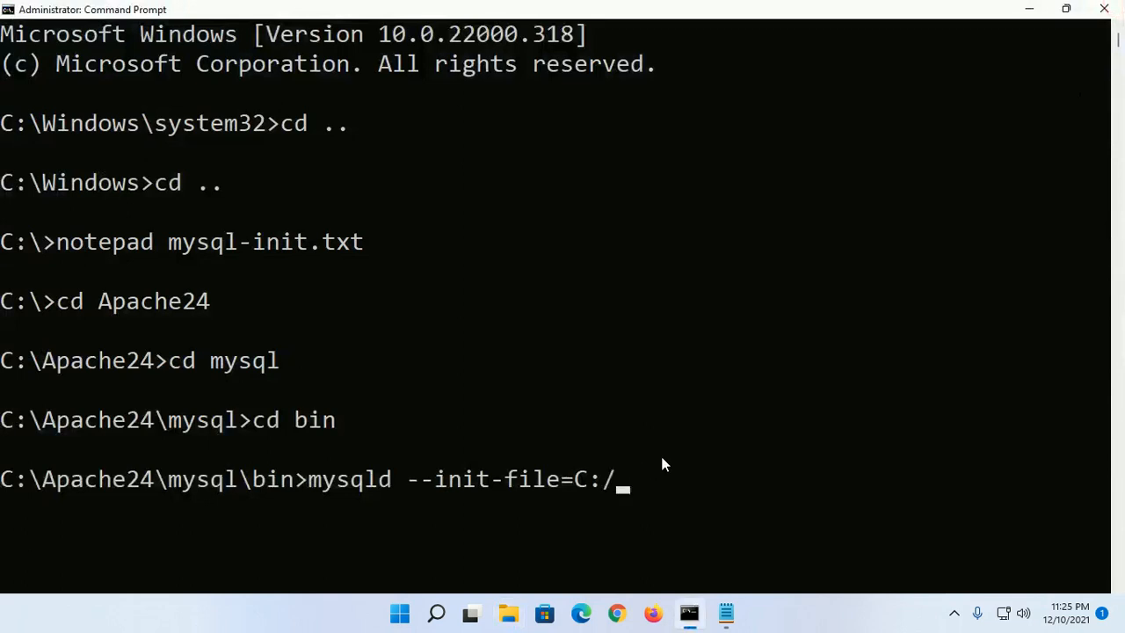
{"action": "type", "text": "mysql-init."}
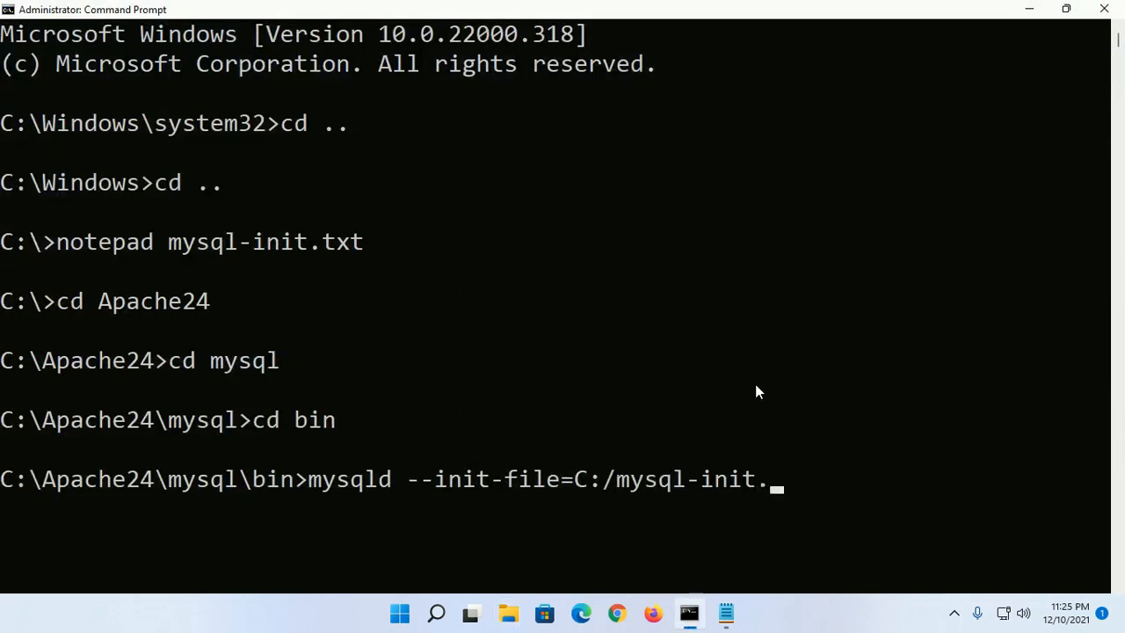
{"action": "type", "text": "txt"}
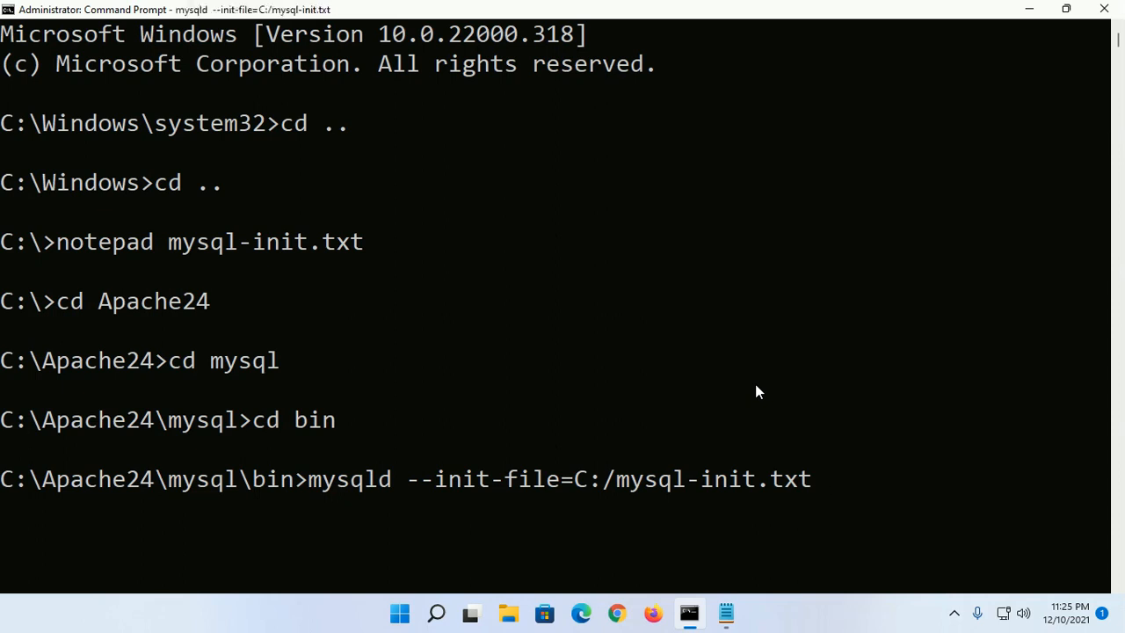
{"action": "key", "text": "enter"}
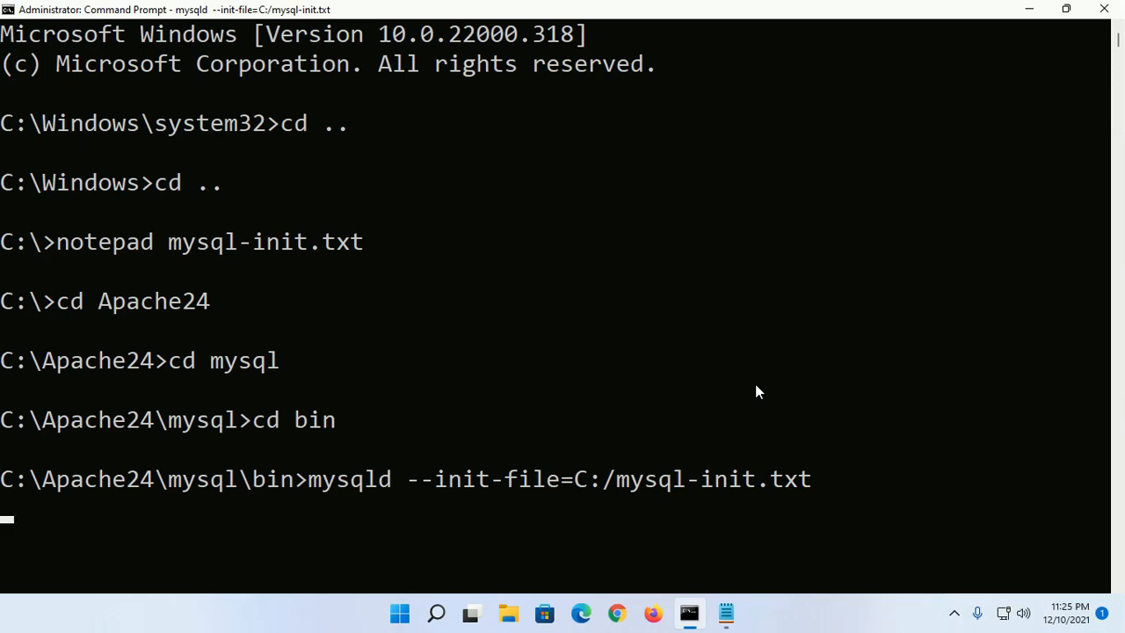
{"action": "mouse_move", "coordinate": [429, 552]}
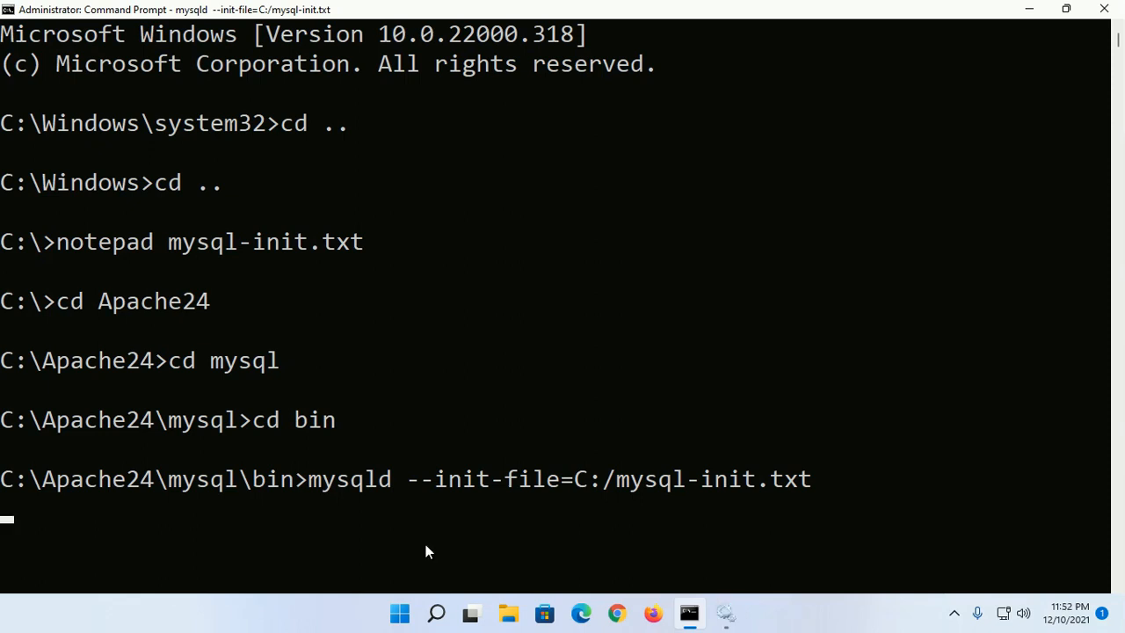
{"action": "key", "text": "ctrl+c"}
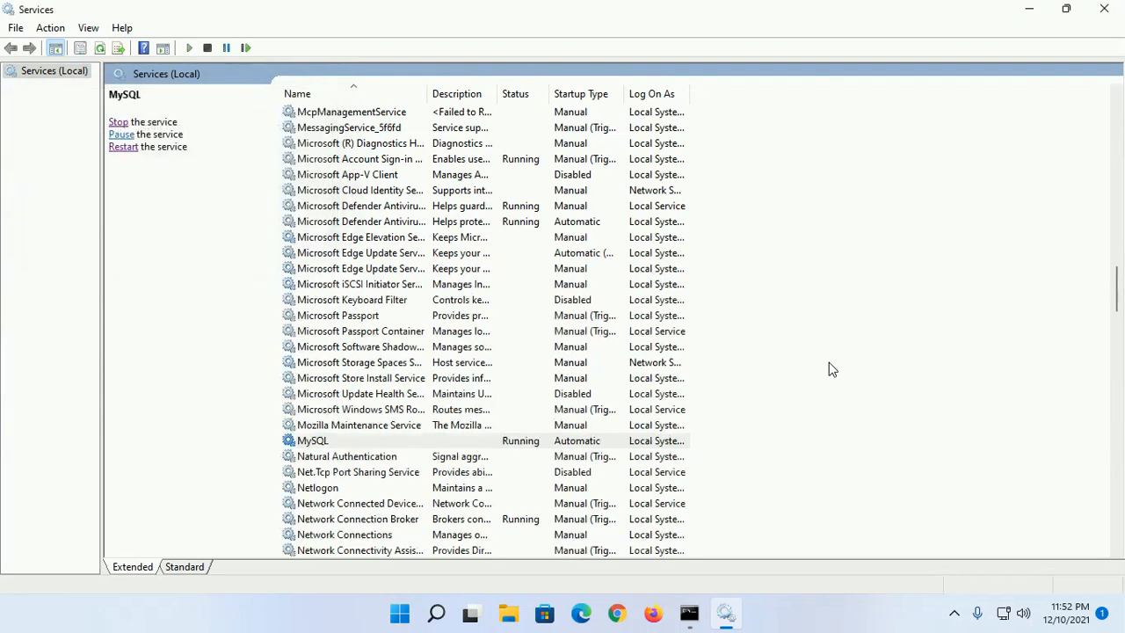
Step: Log in with mysql -uroot -p and enter the new root password when prompted
{"action": "left_click", "coordinate": [689, 612]}
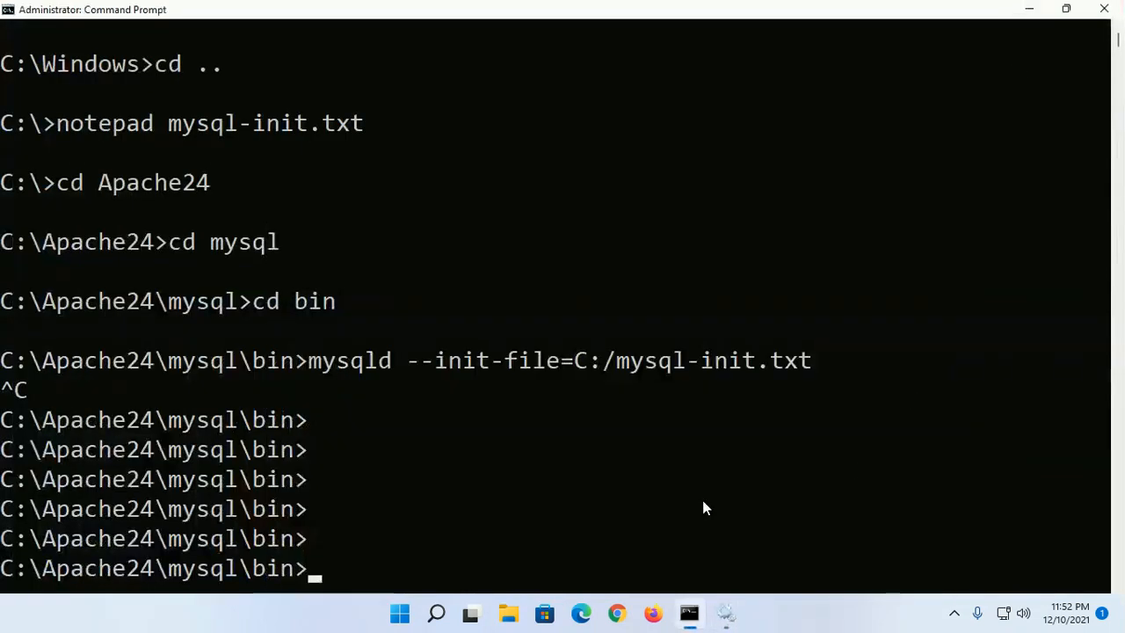
{"action": "type", "text": "mysq"}
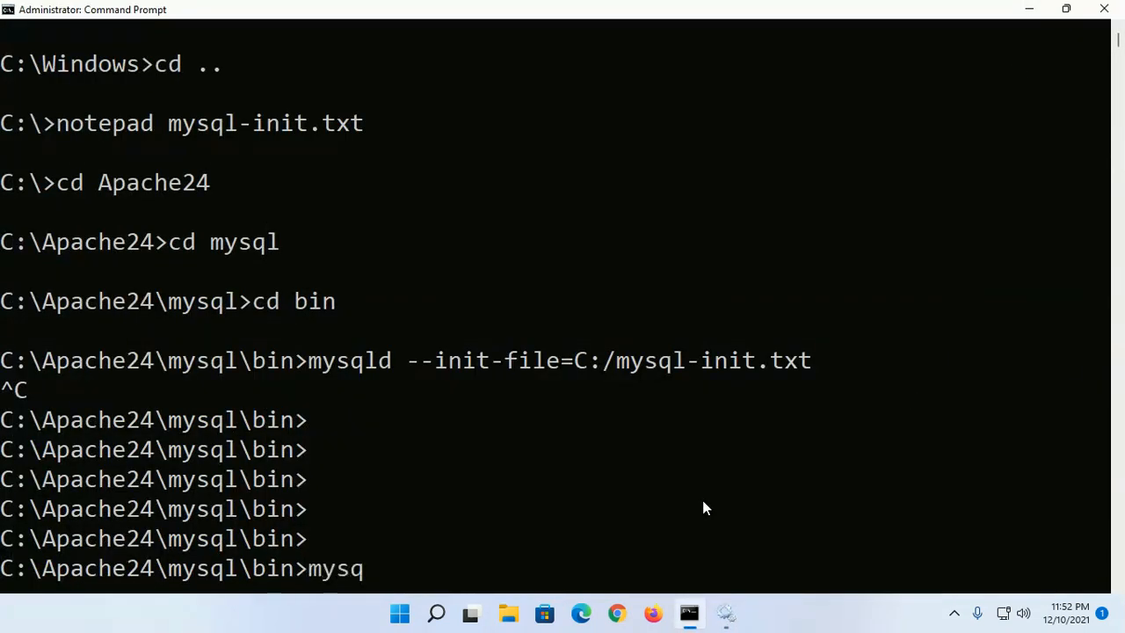
{"action": "type", "text": "l"}
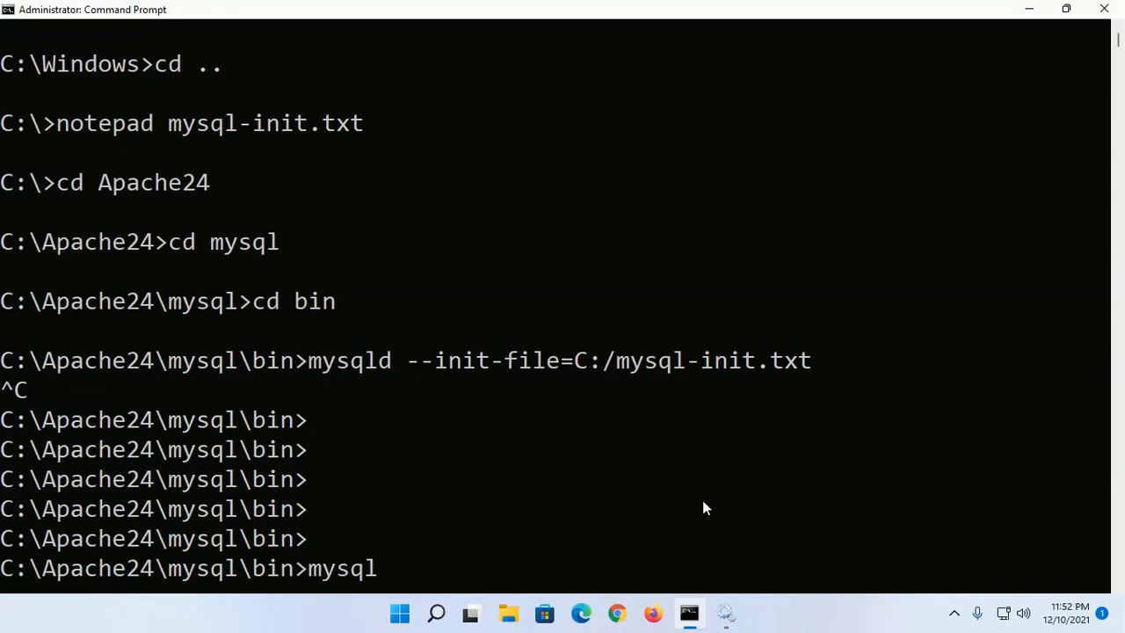
{"action": "type", "text": "-u"}
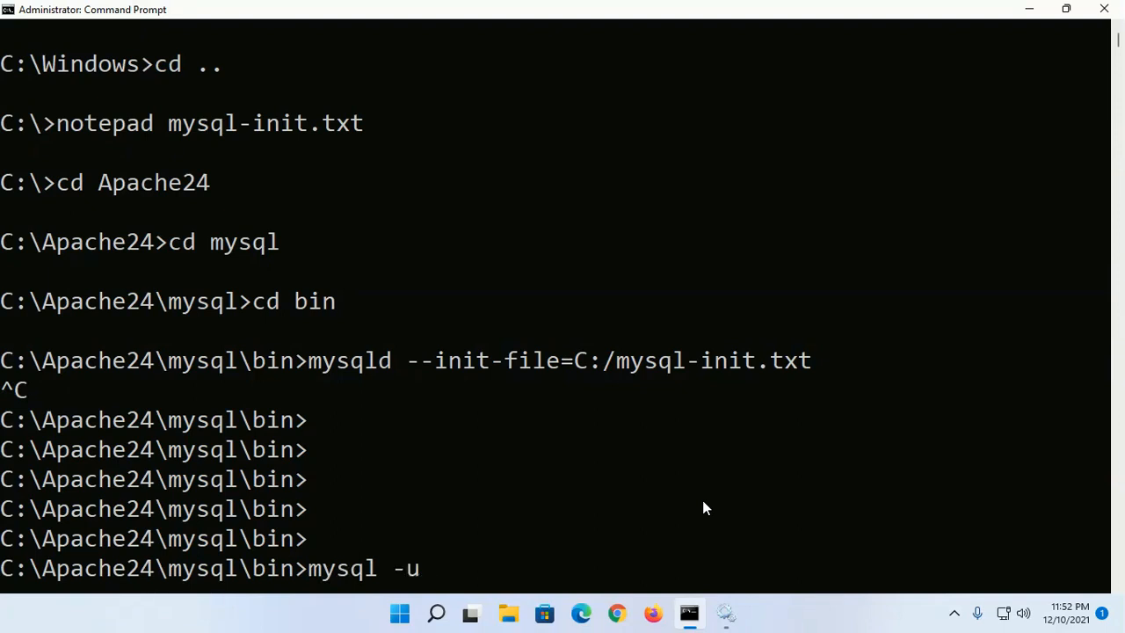
{"action": "type", "text": "root -p"}
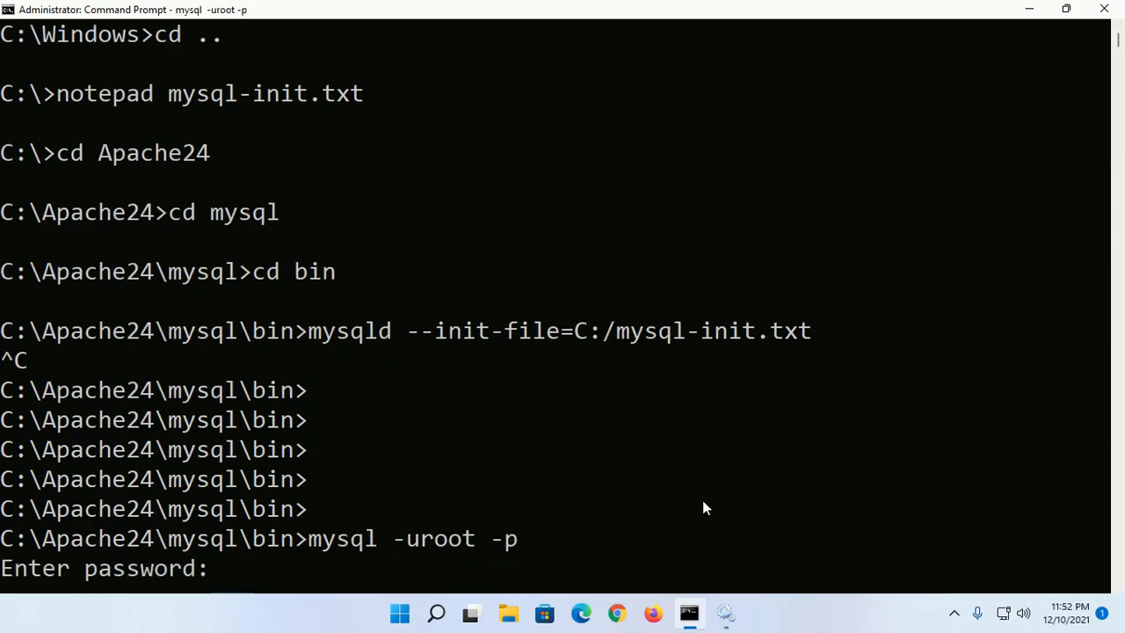
{"action": "type", "text": "***"}
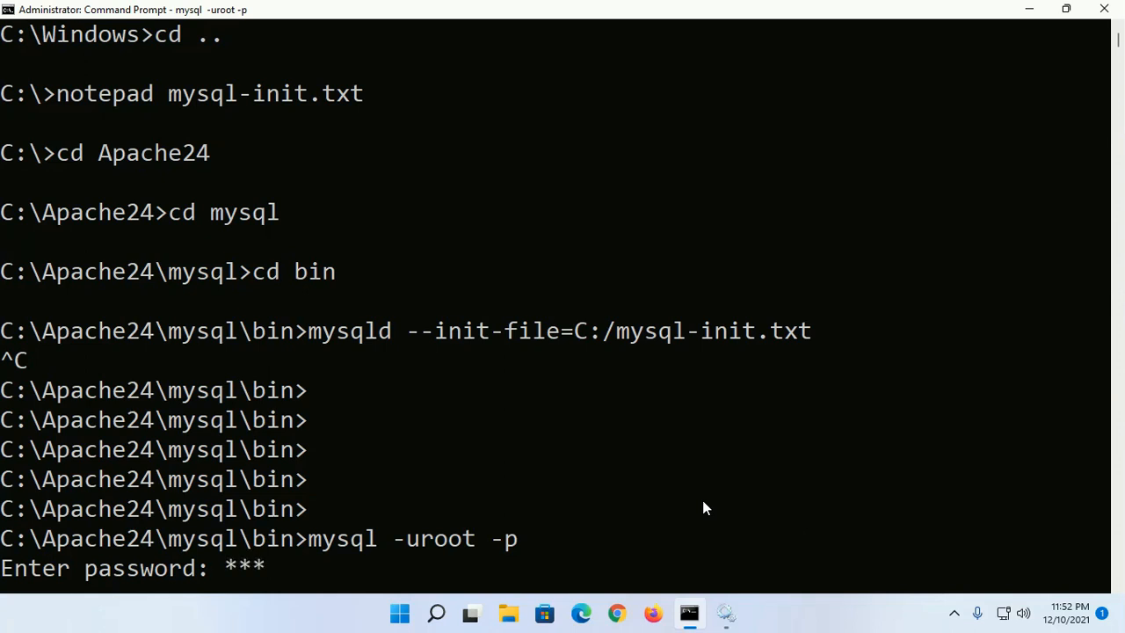